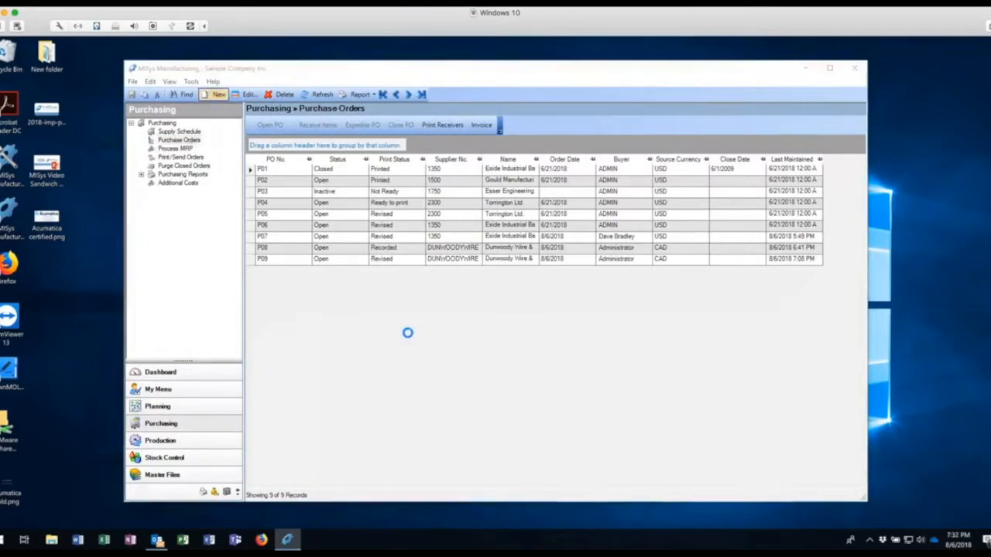
Step: Create new purchase order P10 and move to its Supplier No. field
click(220, 95)
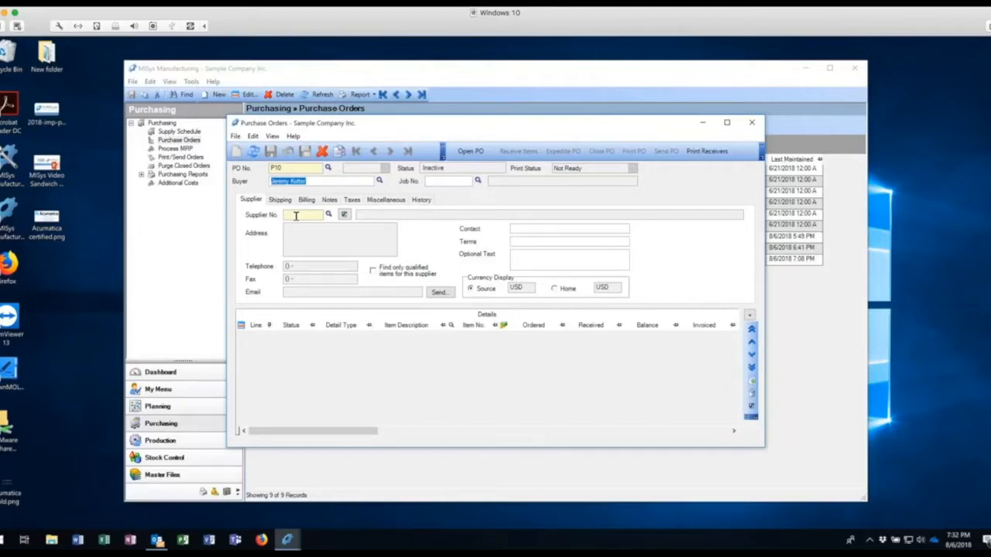
click(298, 214)
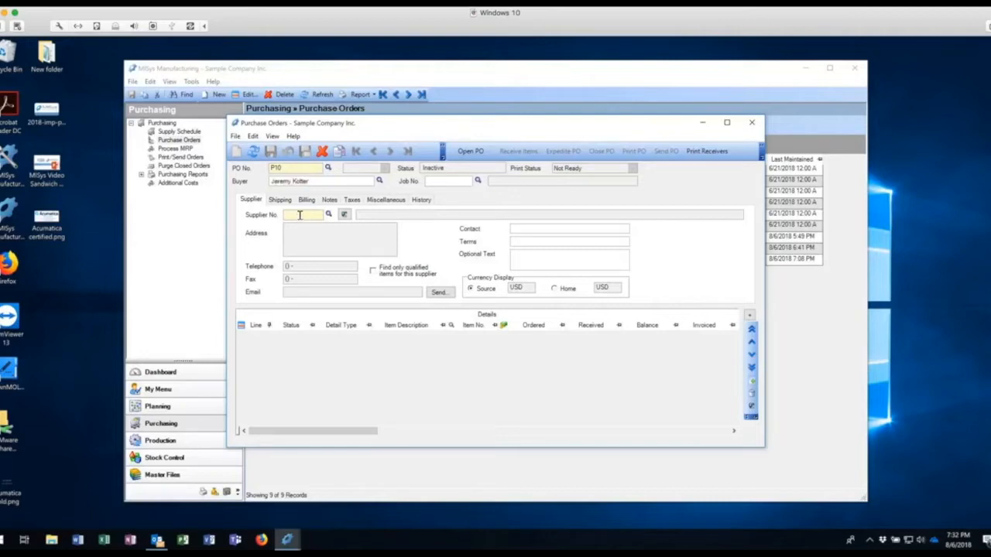
mouse_move(328, 213)
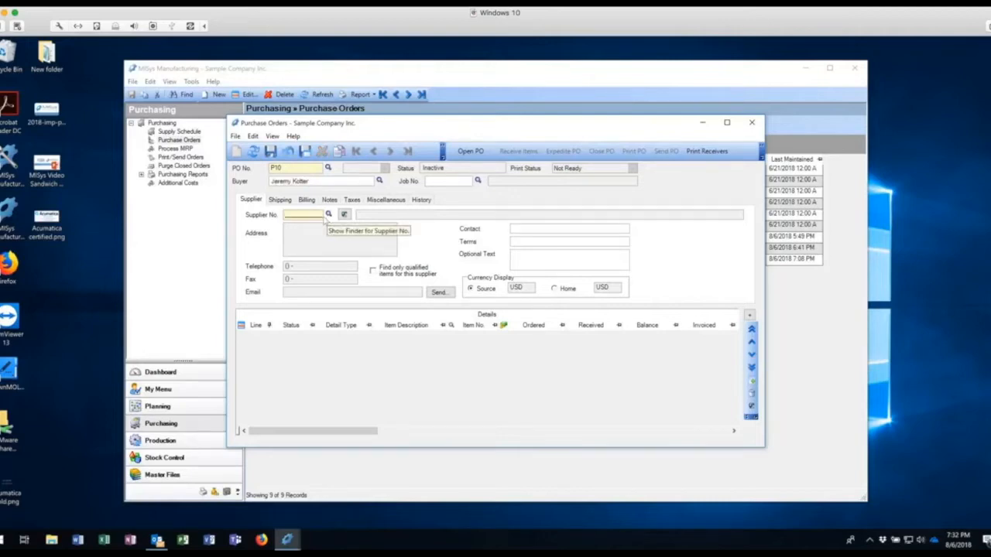
Step: Select Dunmody Wire & Cable from the supplier finder, filling address, phone and CAD currency
click(328, 213)
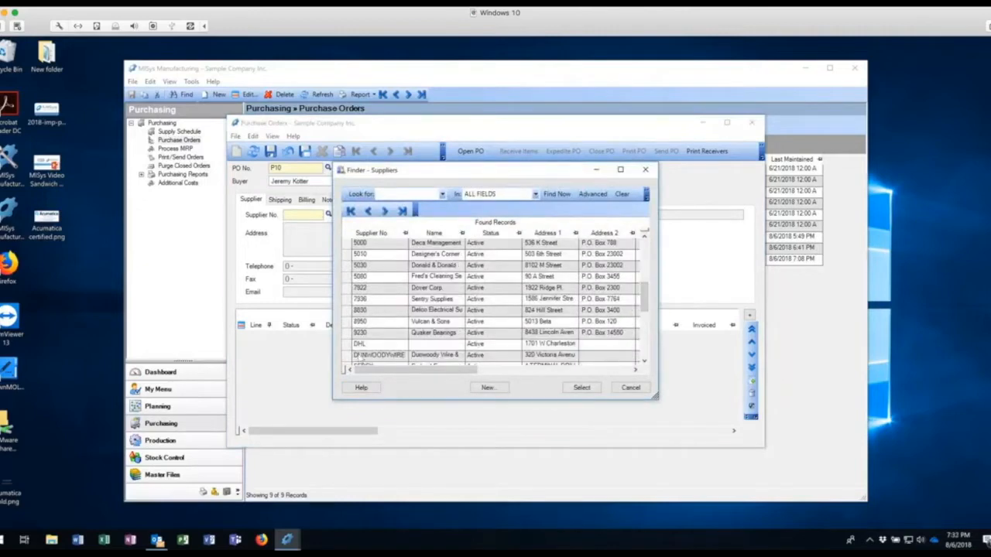
click(582, 387)
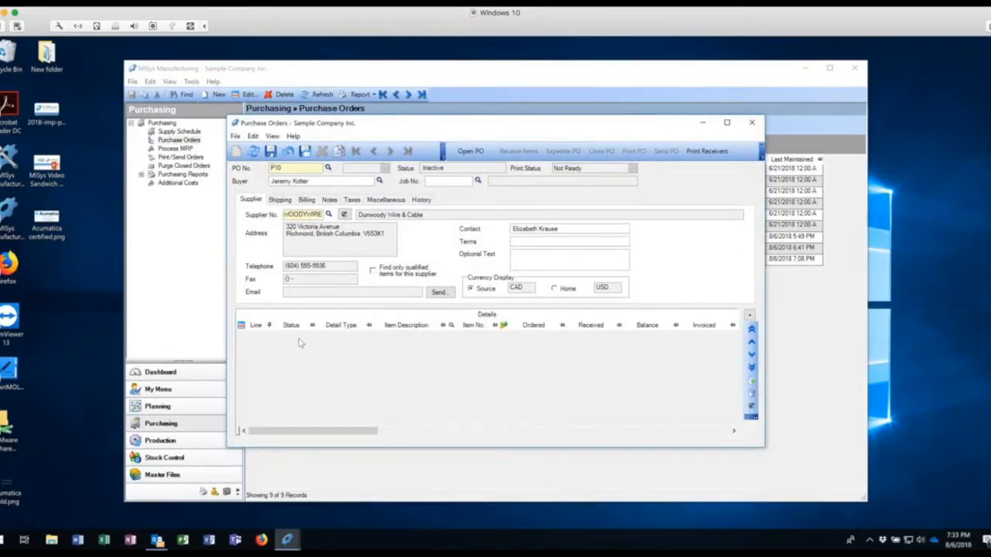
mouse_move(324, 343)
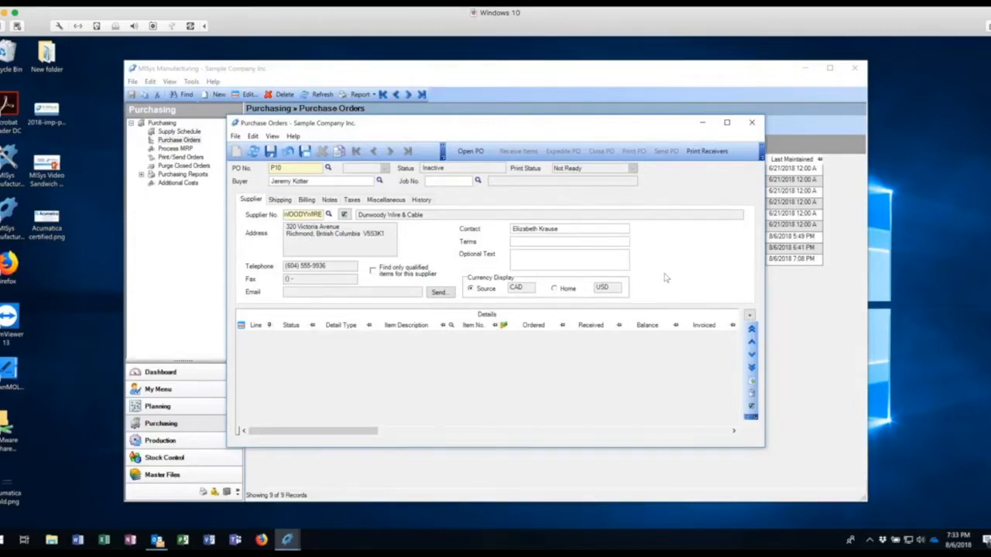
mouse_move(673, 282)
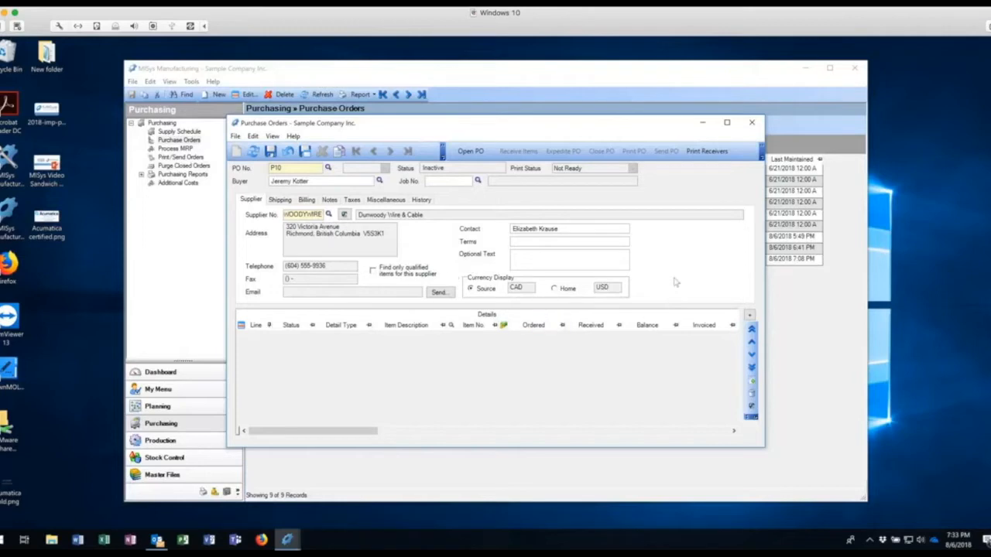
mouse_move(542, 280)
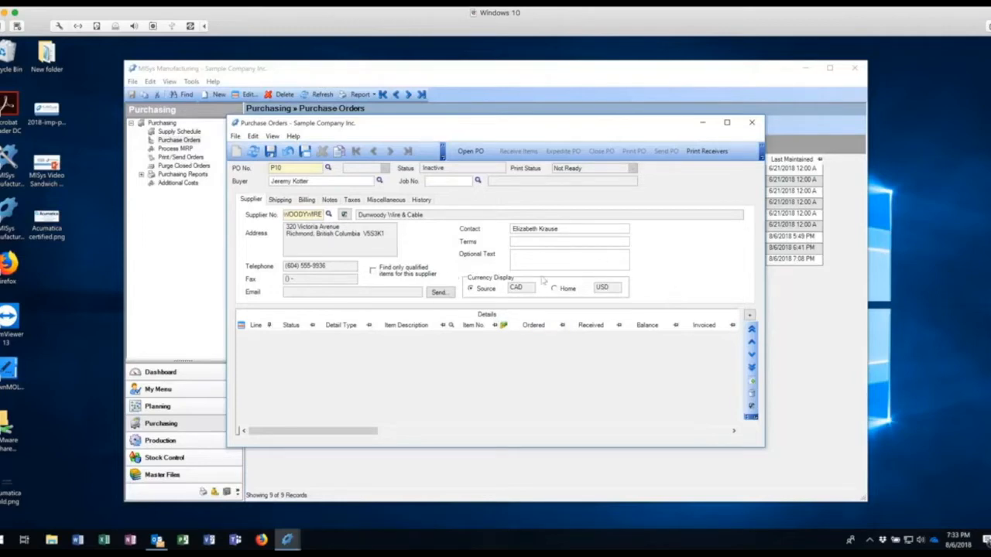
mouse_move(647, 277)
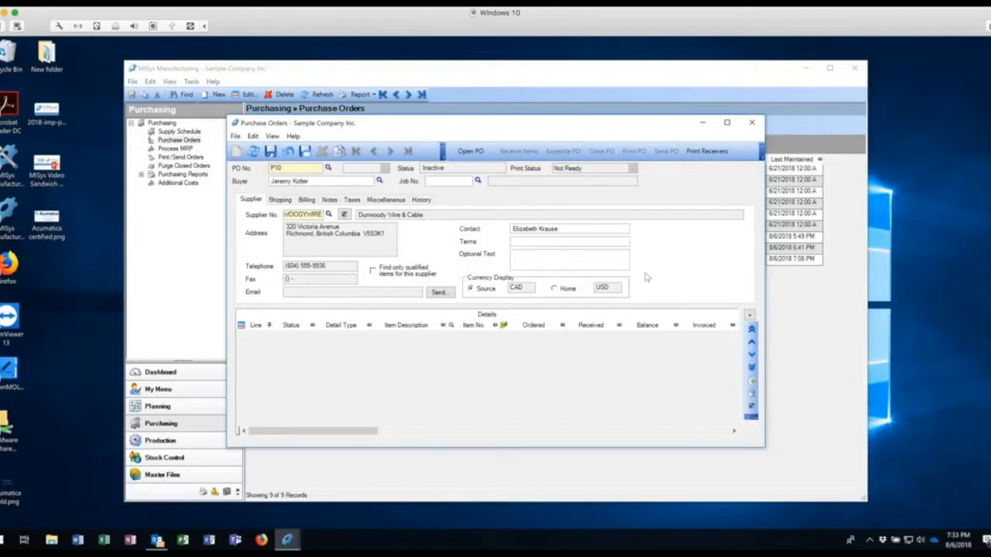
mouse_move(510, 308)
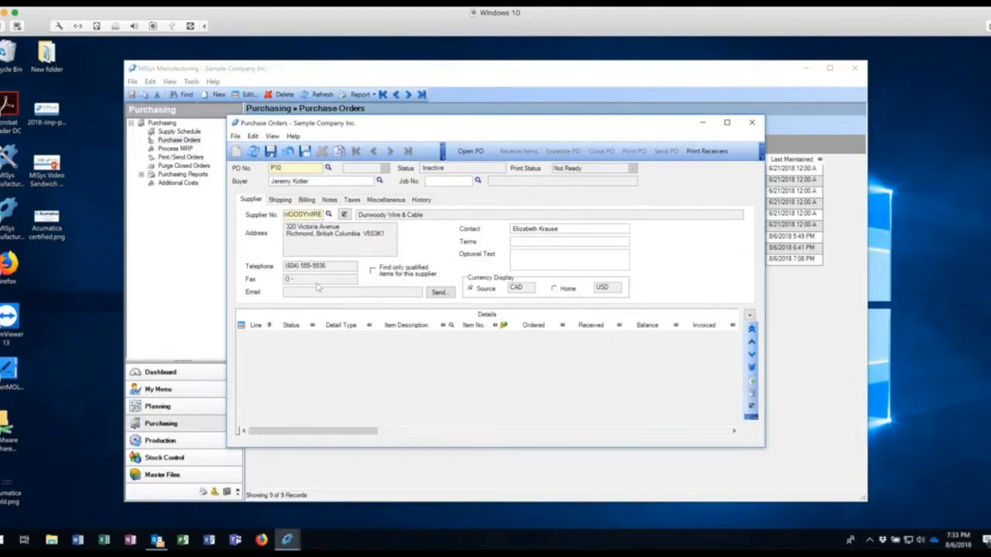
mouse_move(319, 288)
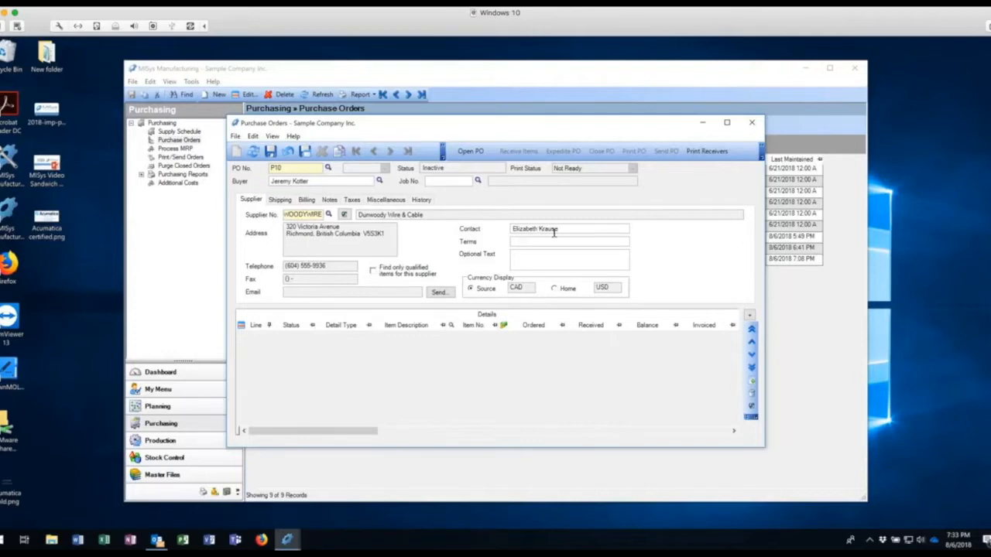
mouse_move(372, 235)
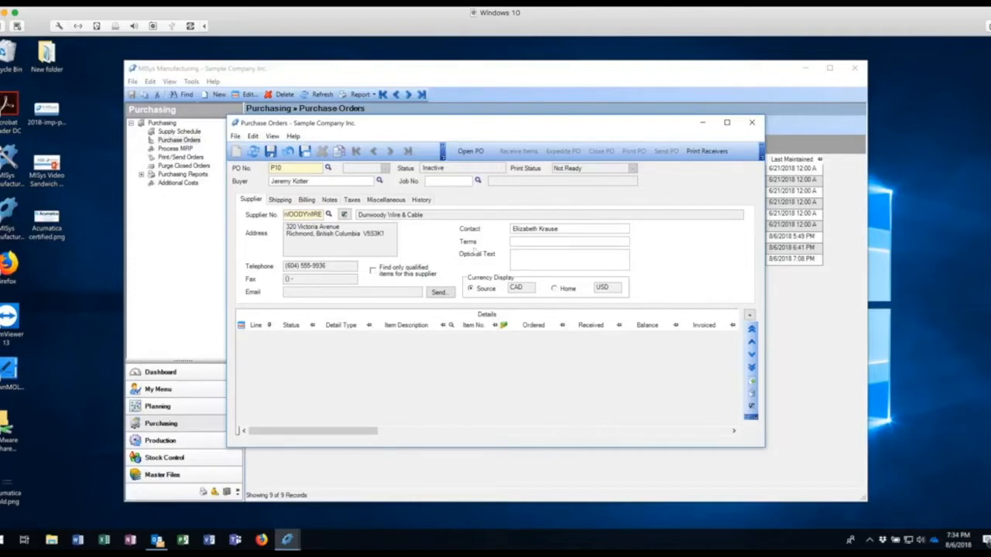
click(280, 199)
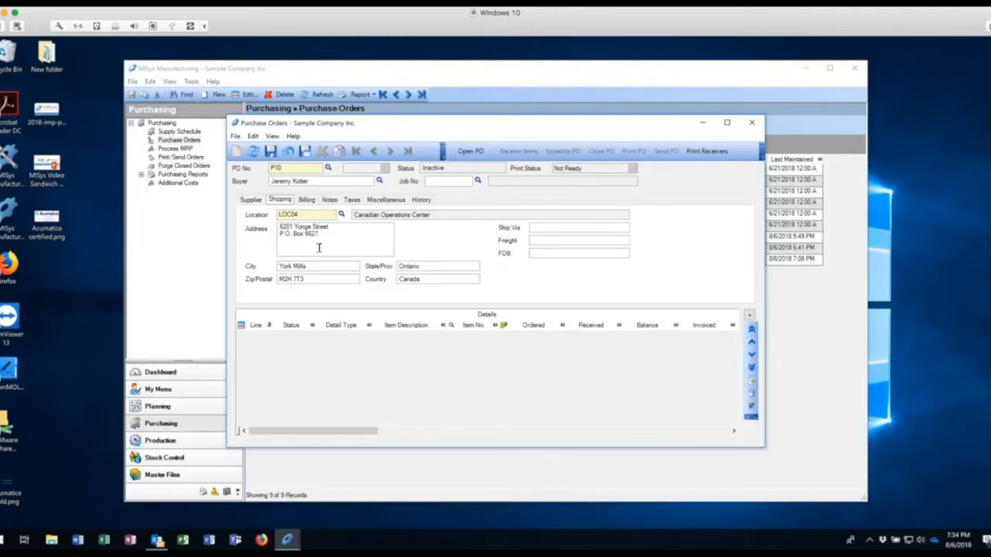
click(251, 198)
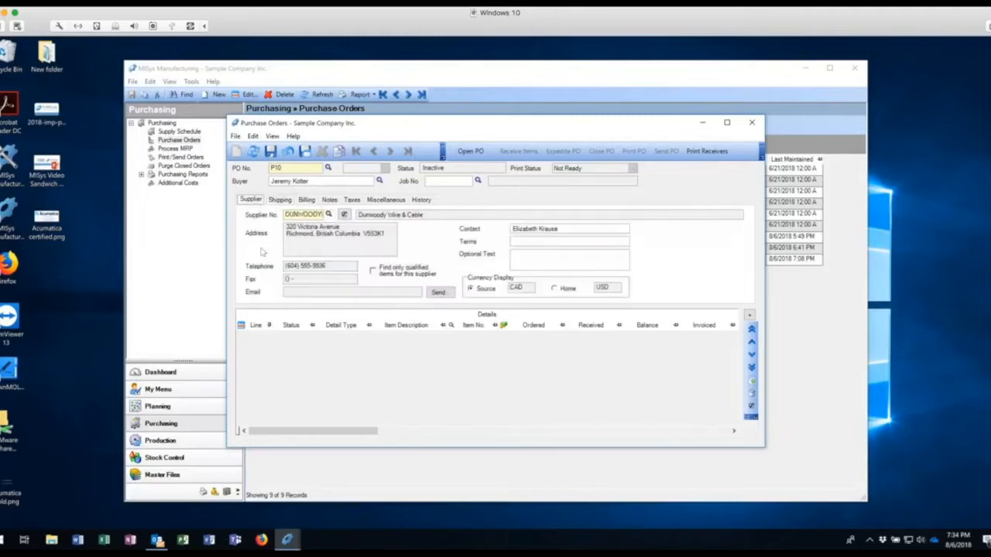
mouse_move(446, 401)
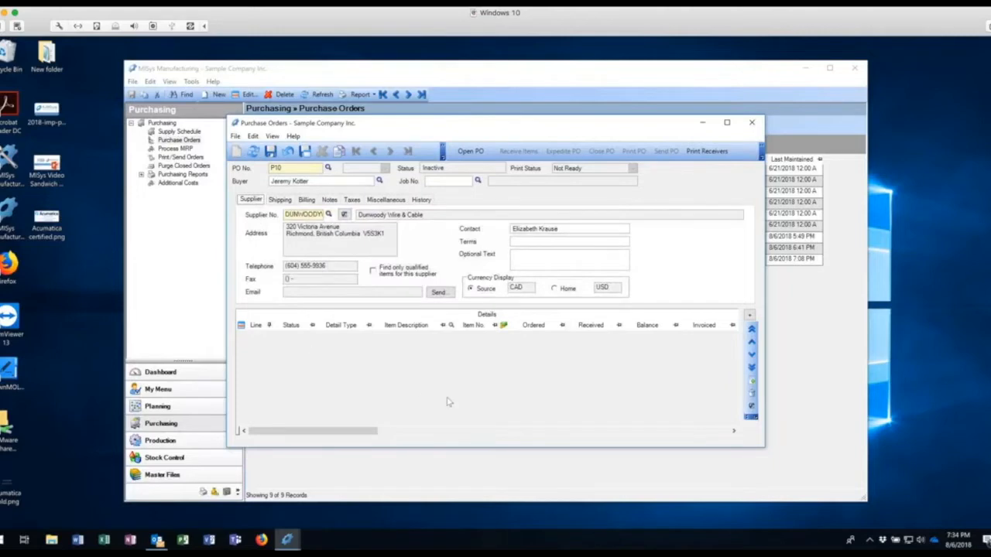
mouse_move(579, 402)
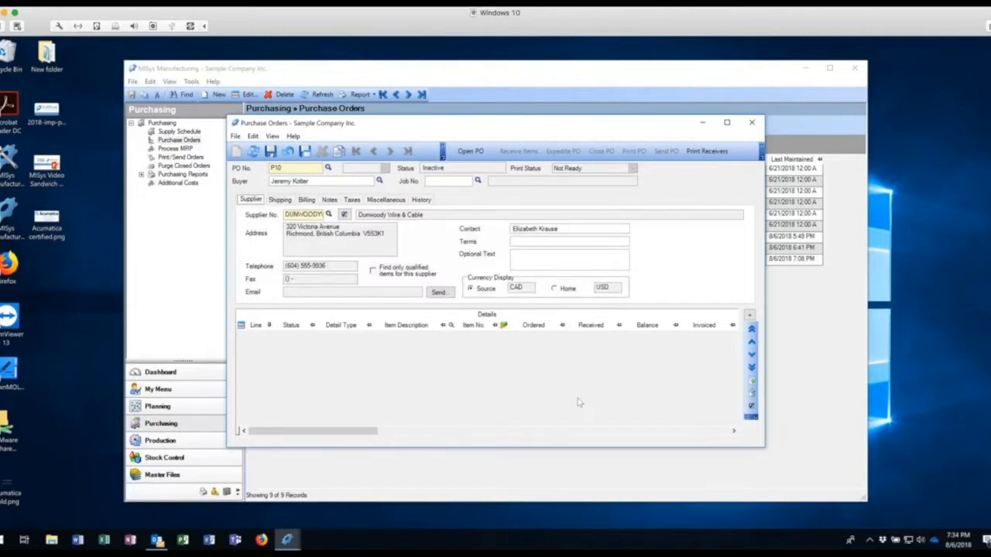
mouse_move(632, 398)
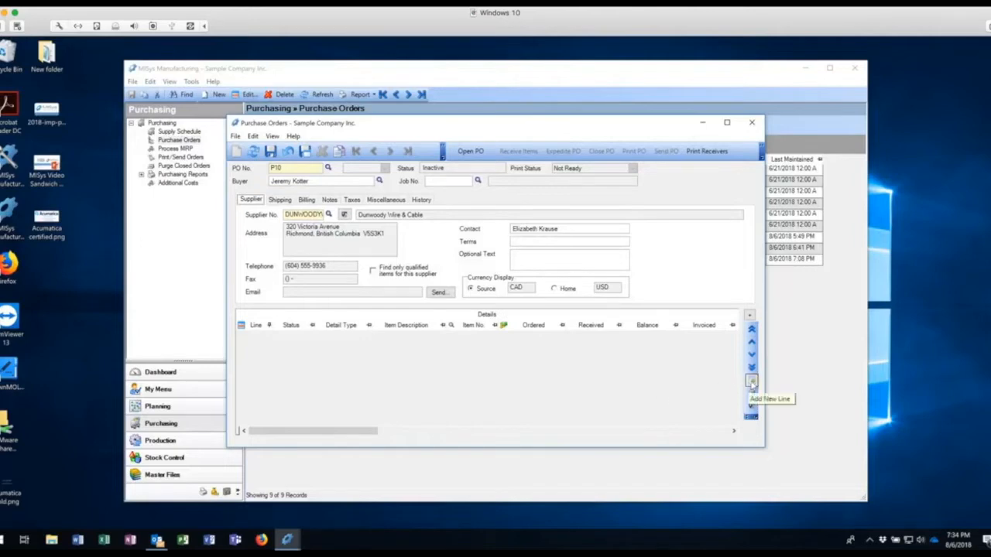
Step: Add the first detail line for the 3-cond 18AWG wire spool at $240.00 per spool
click(749, 381)
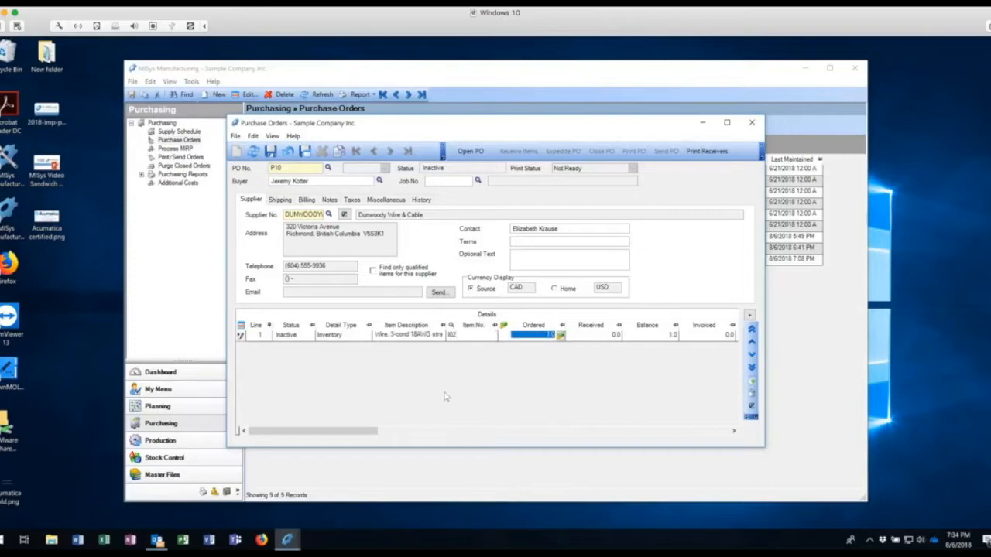
mouse_move(445, 377)
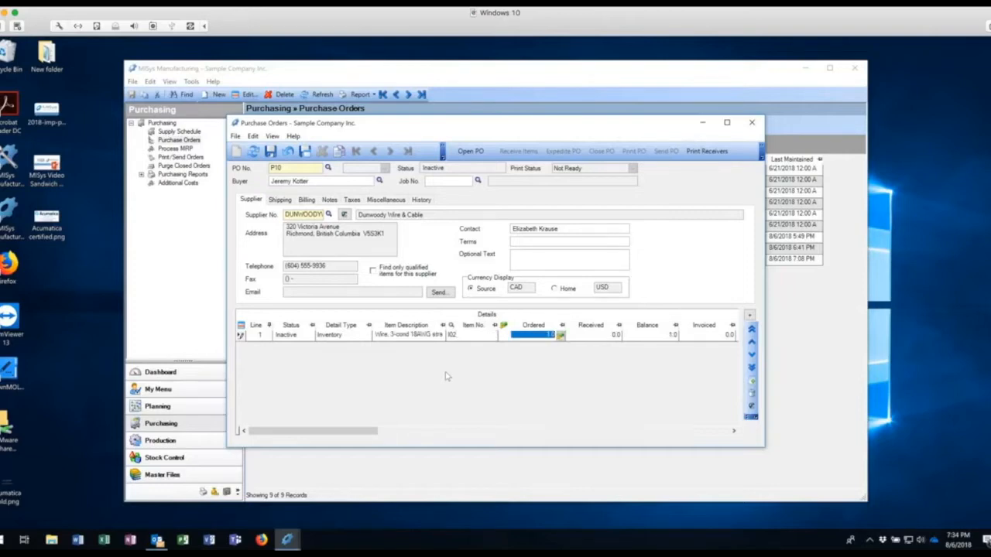
mouse_move(699, 372)
text(5)
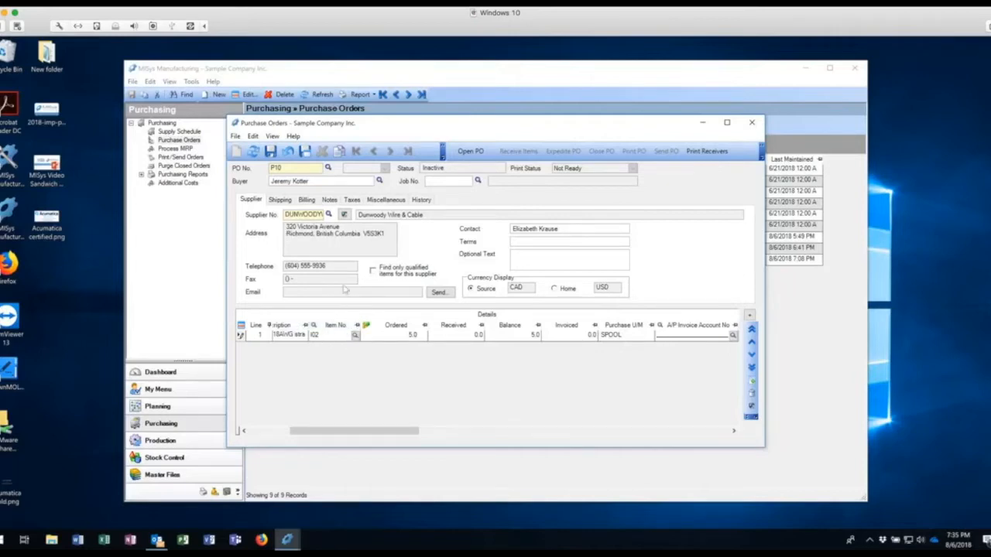
mouse_move(639, 319)
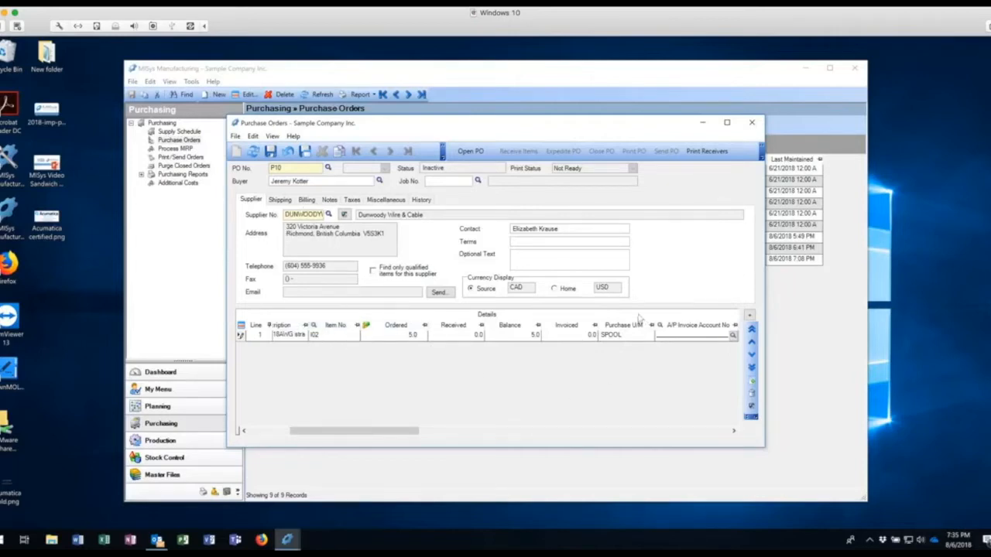
mouse_move(626, 343)
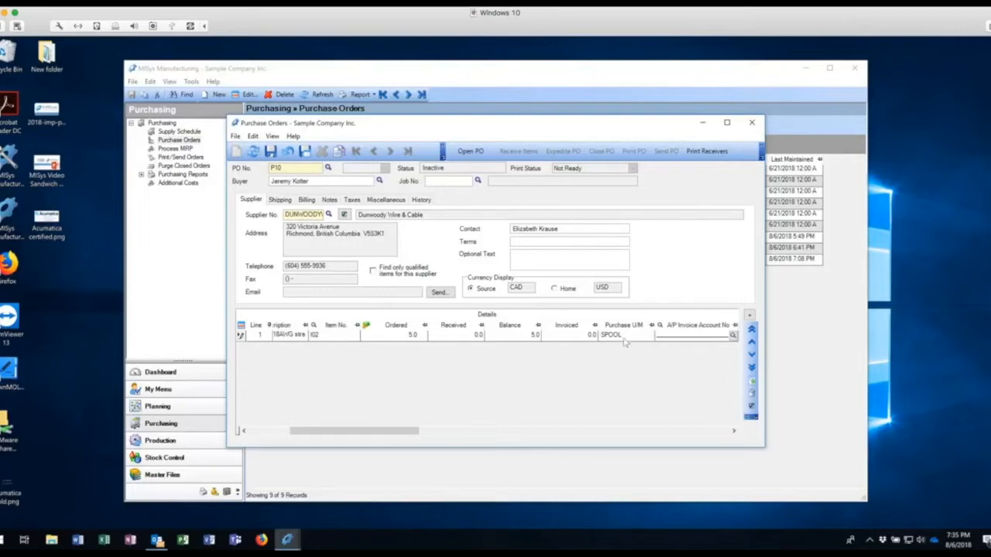
mouse_move(627, 342)
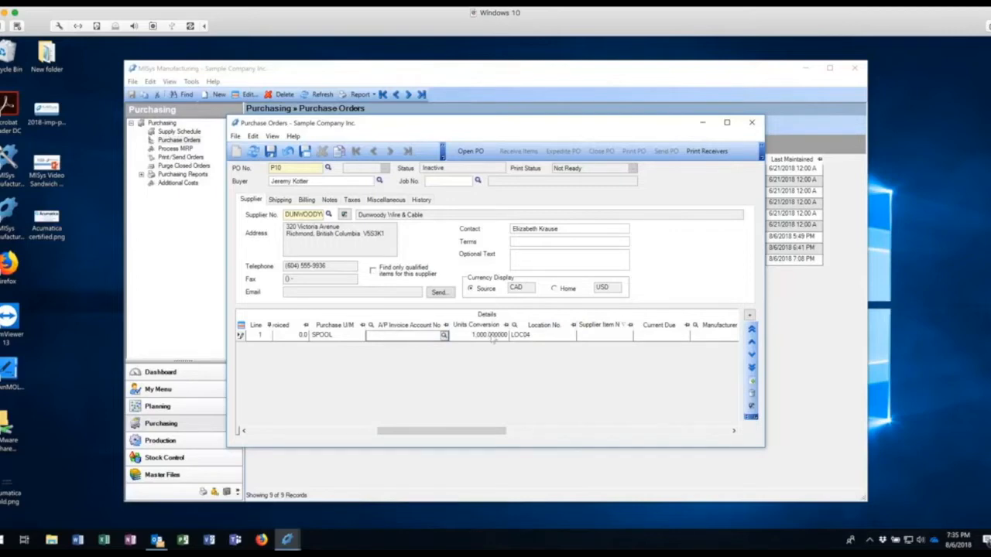
mouse_move(345, 350)
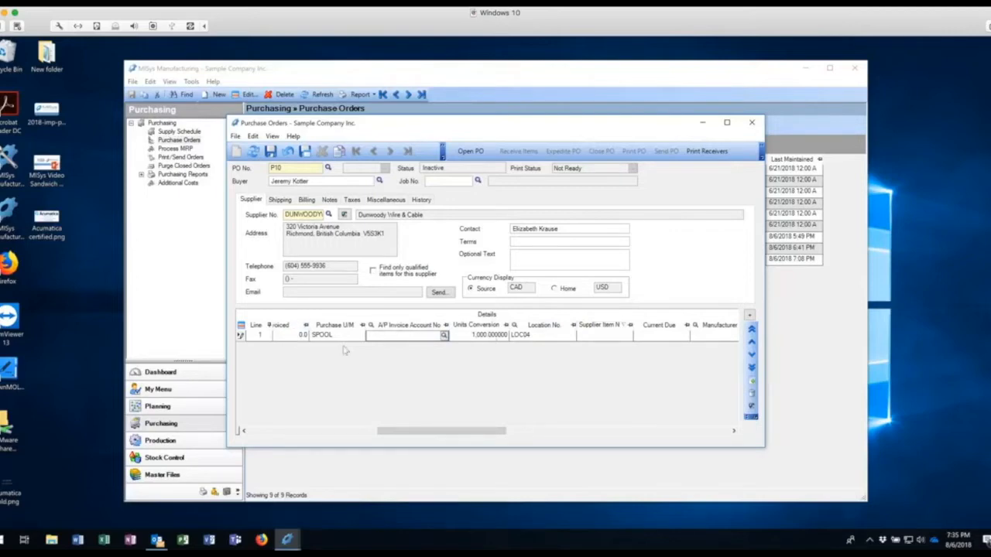
mouse_move(467, 349)
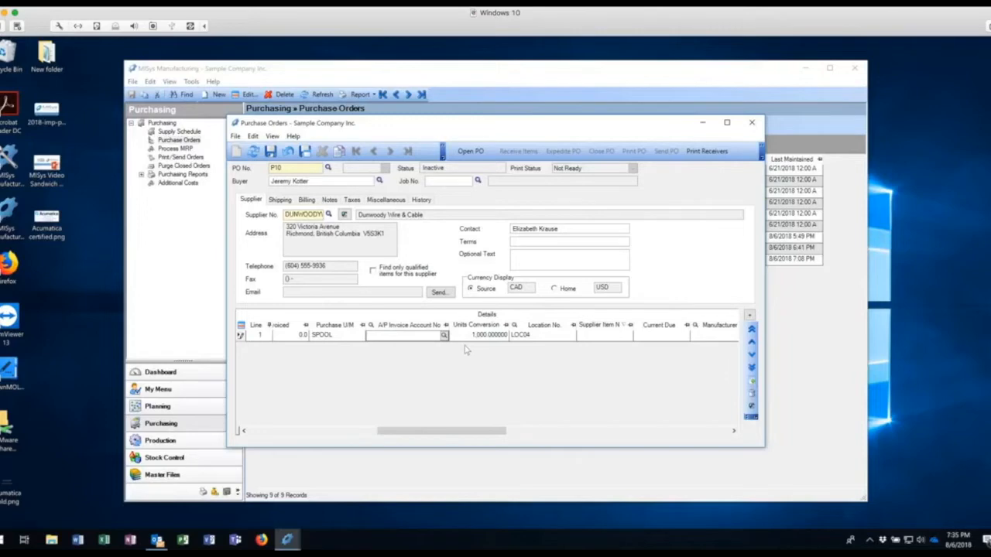
mouse_move(492, 355)
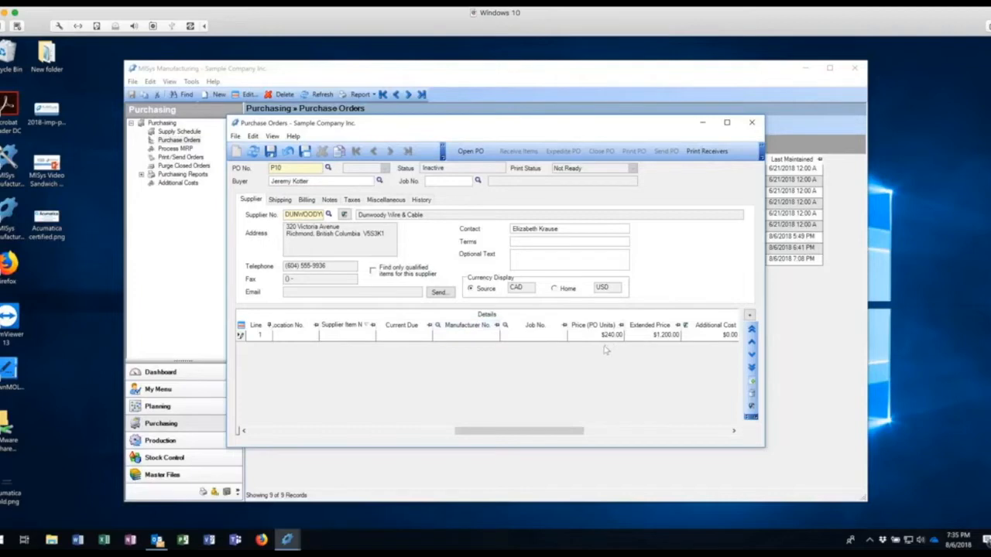
mouse_move(647, 325)
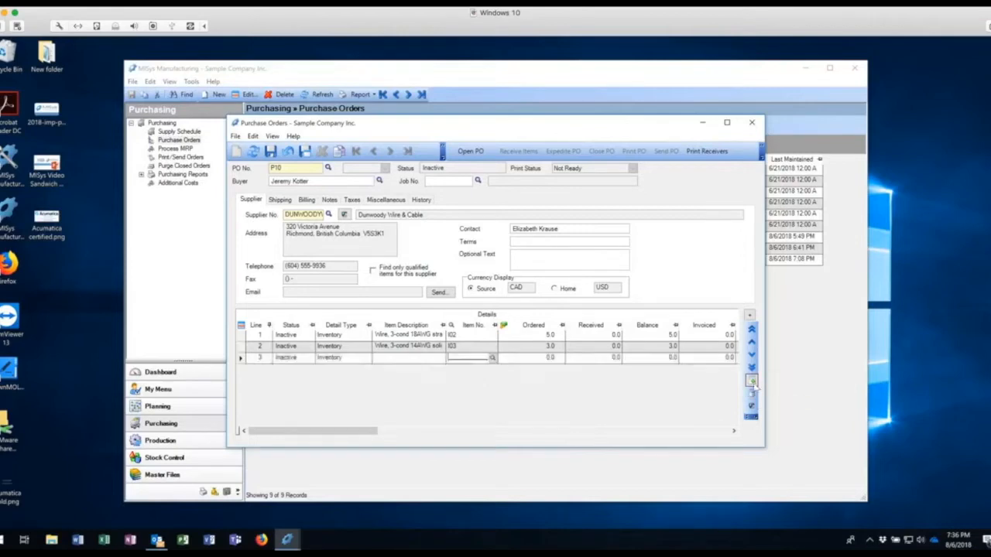
Step: Make line 3 a Misc. Item described as Freight, ordered 1.0 with unit EA
click(366, 358)
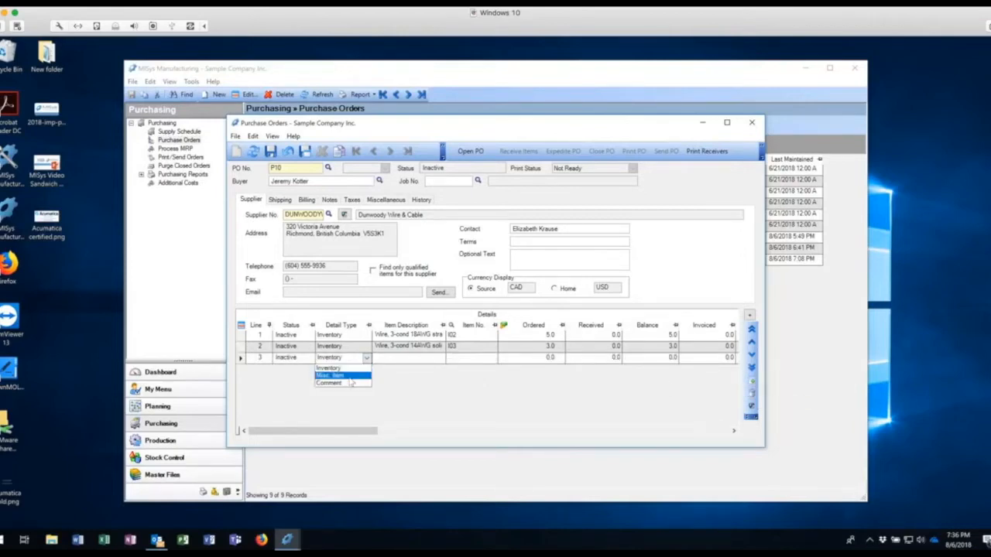
click(328, 376)
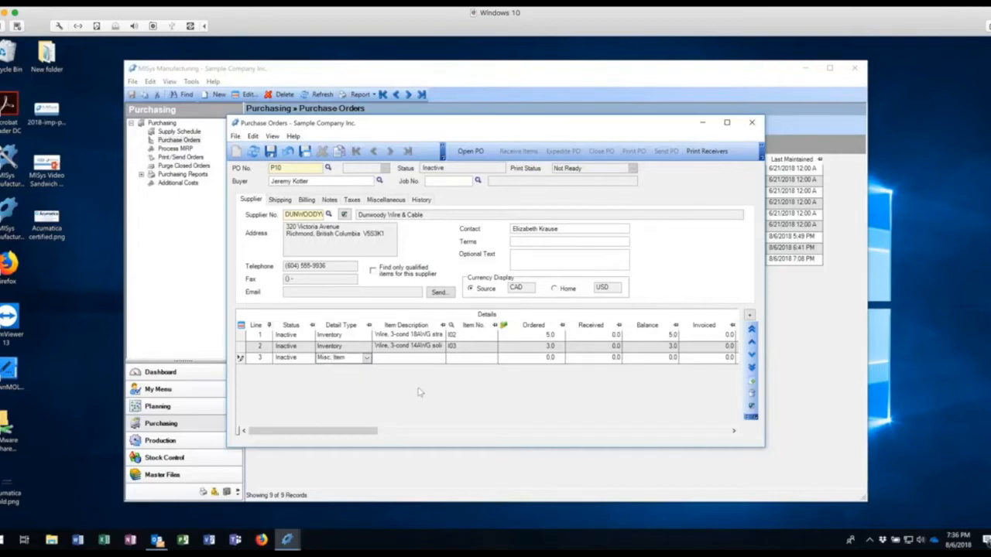
click(470, 356)
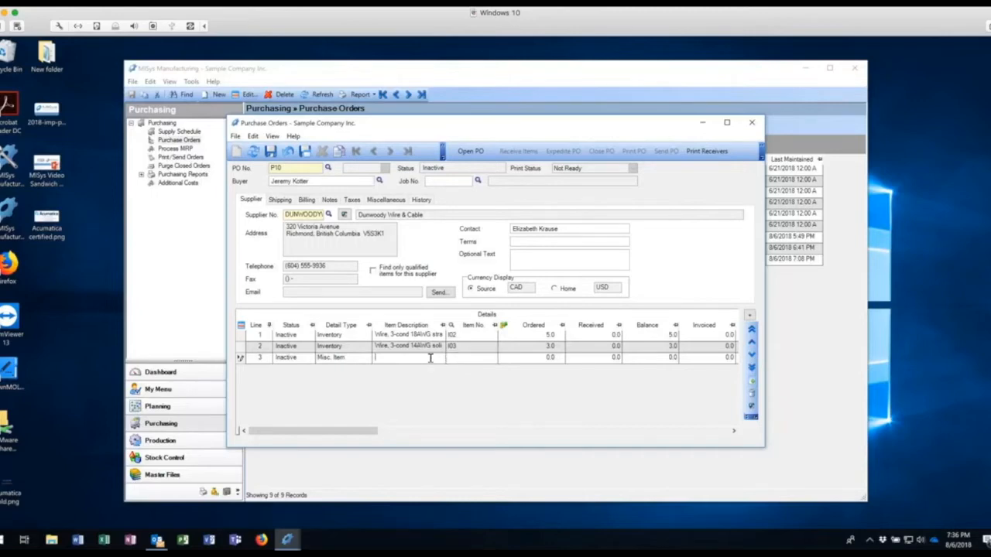
text(F)
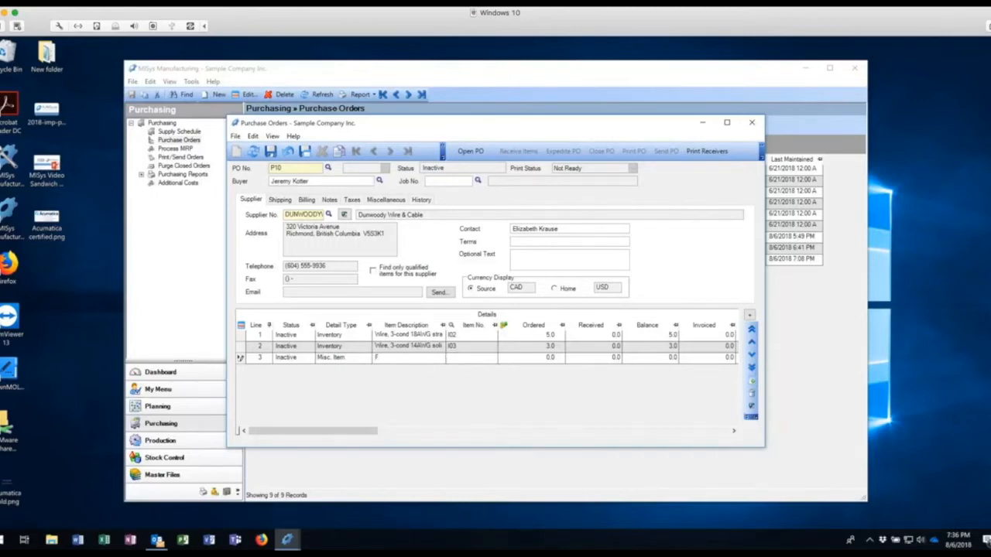
text(reight)
text(EA)
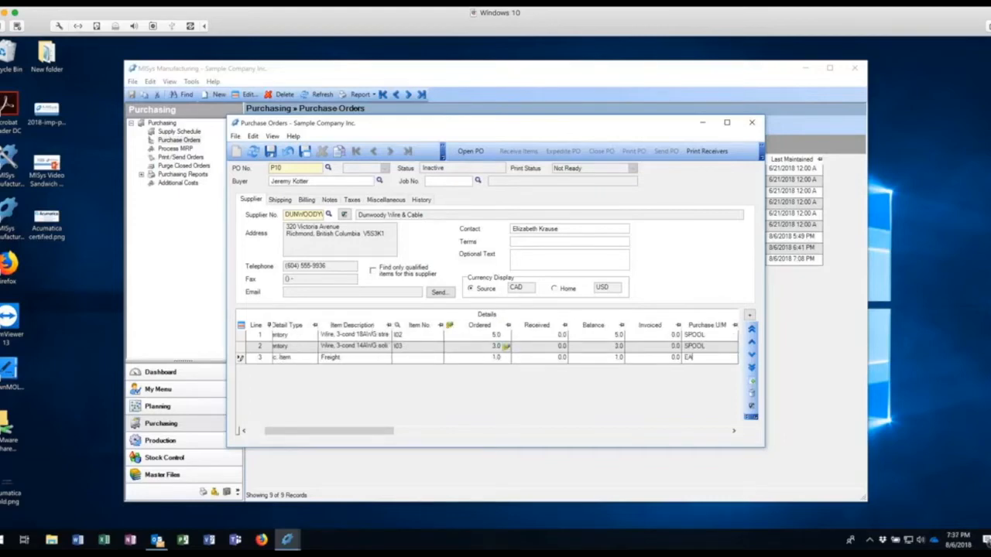
scroll(right, 3)
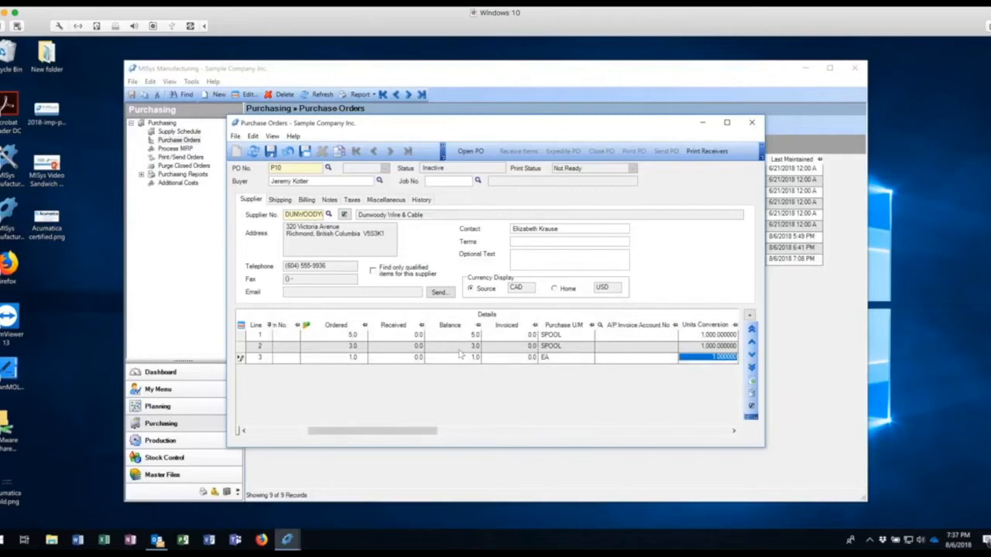
scroll(right, 3)
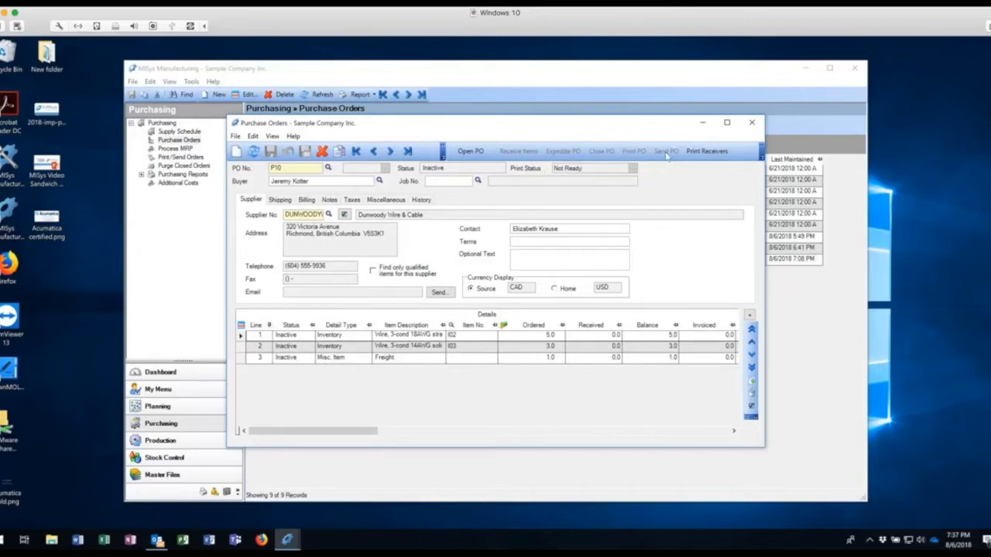
mouse_move(662, 200)
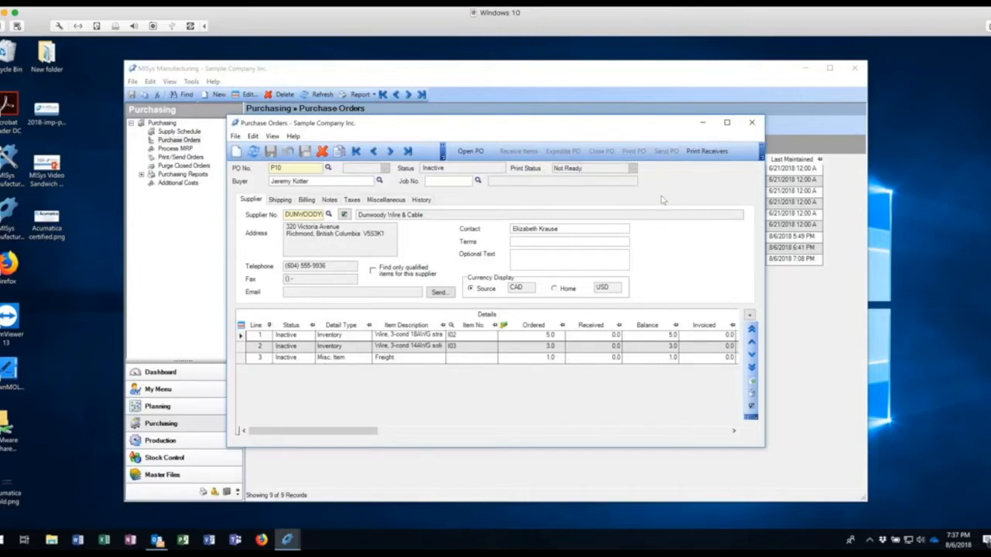
mouse_move(322, 152)
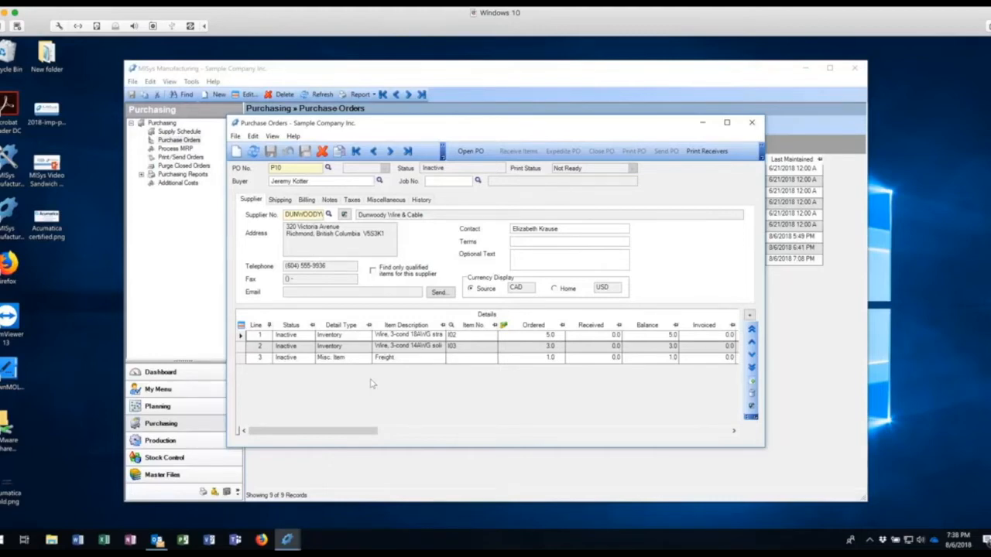
mouse_move(395, 384)
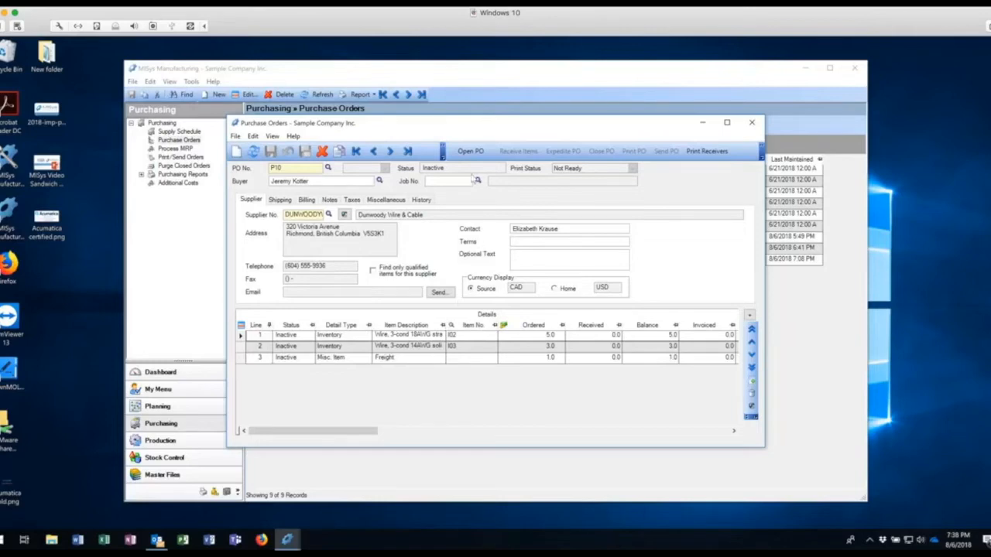
Step: Open PO P10 so its status and all three lines become Open, print status Recorded
click(470, 152)
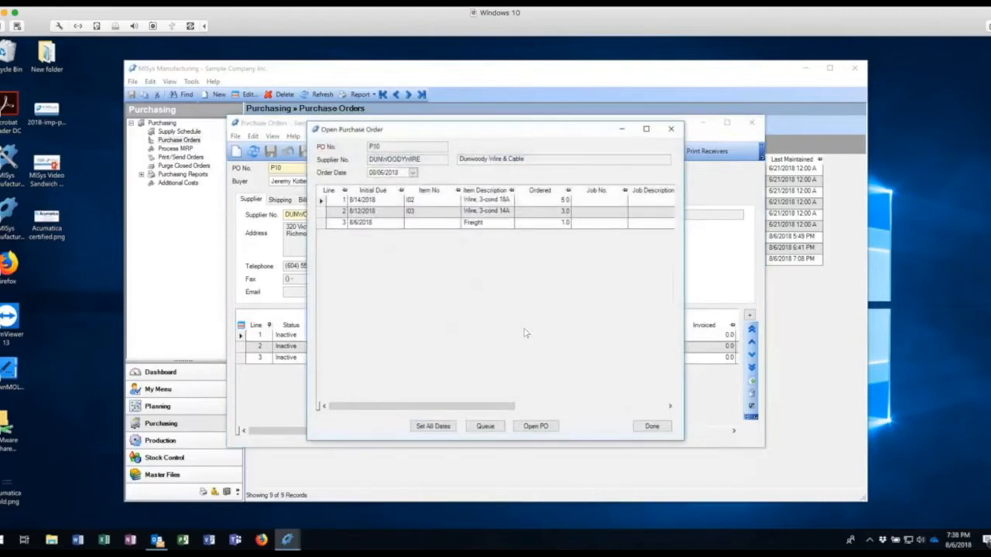
mouse_move(384, 298)
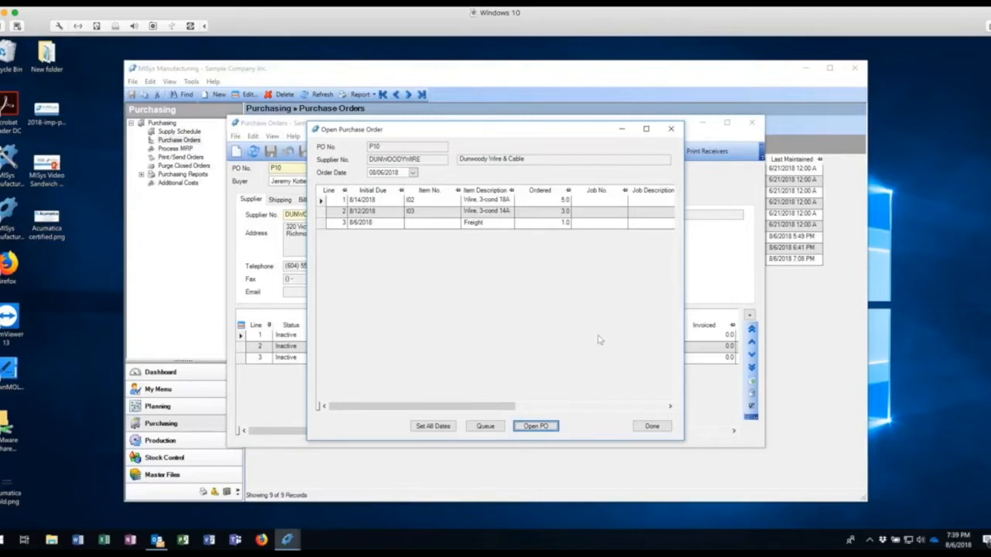
mouse_move(560, 421)
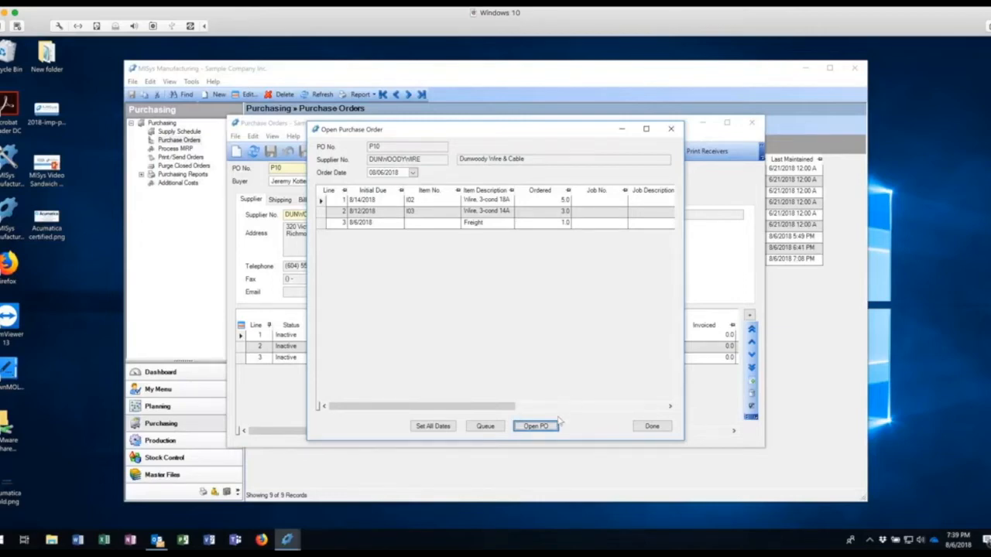
click(536, 426)
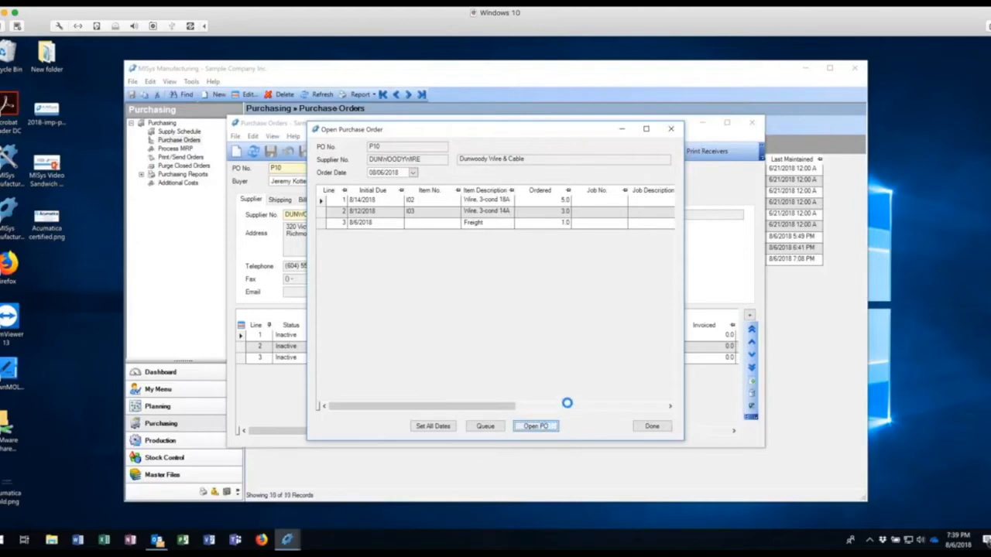
click(536, 426)
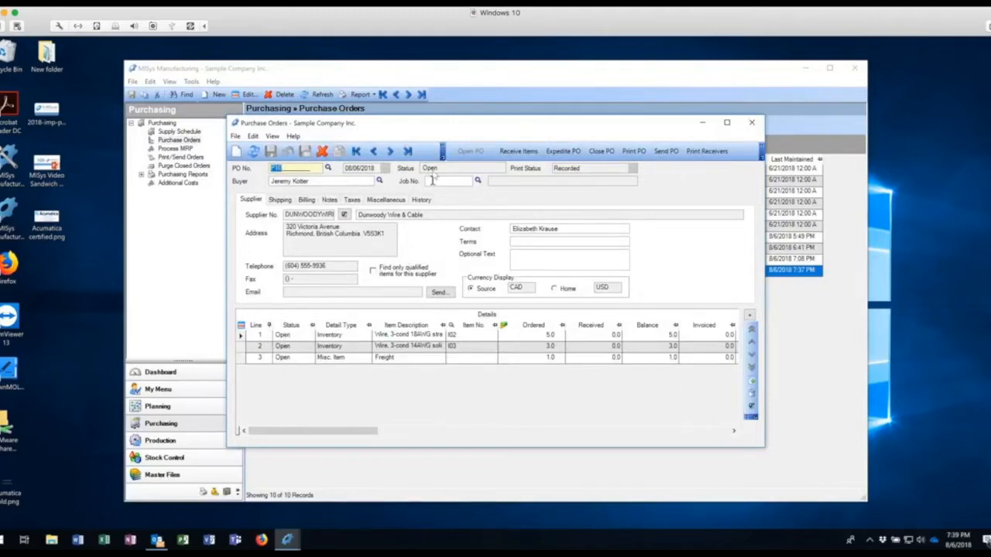
text(P10)
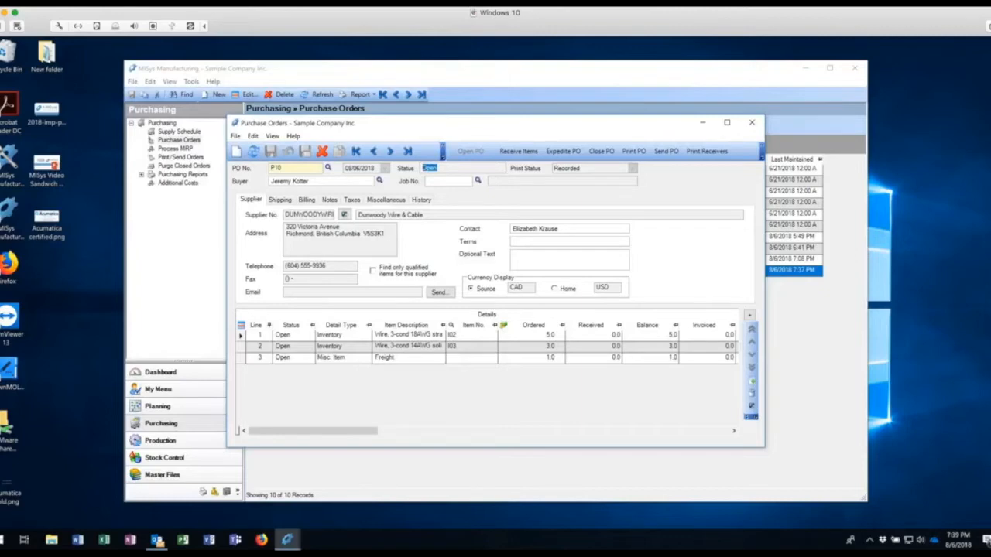
mouse_move(563, 152)
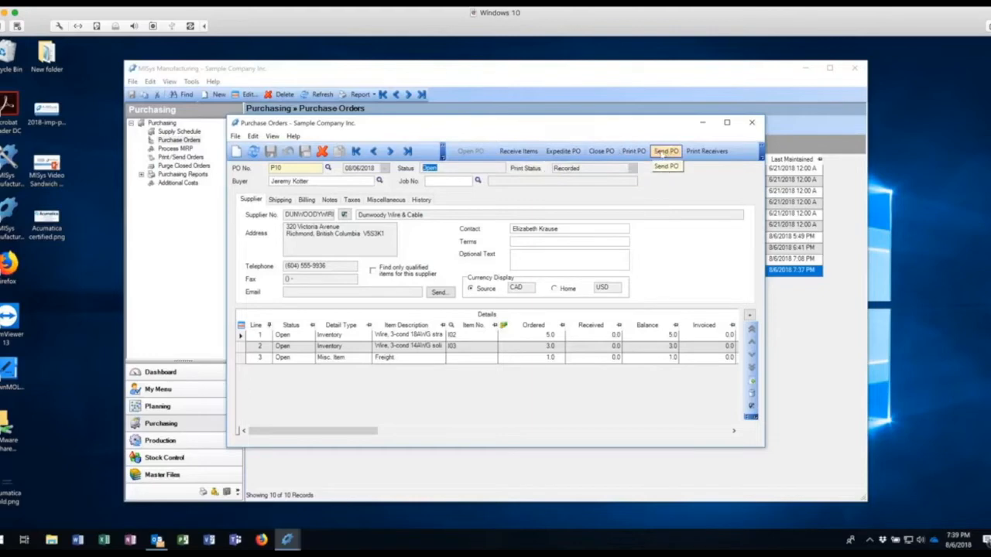
mouse_move(669, 192)
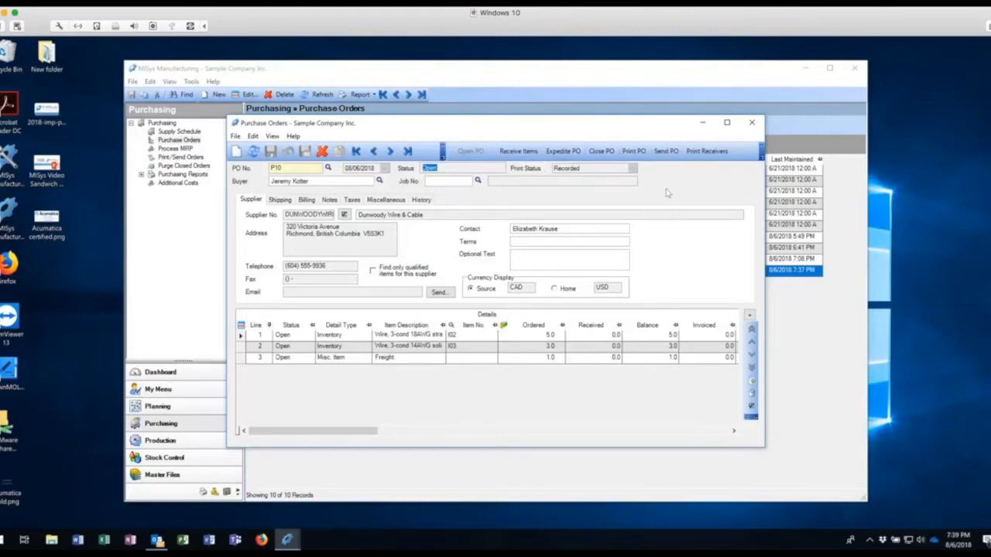
mouse_move(663, 198)
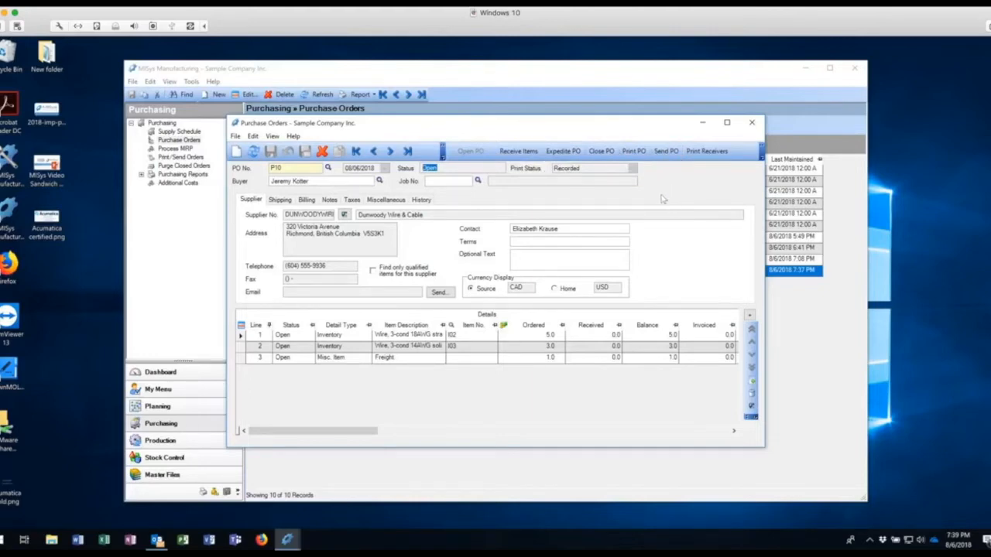
mouse_move(633, 151)
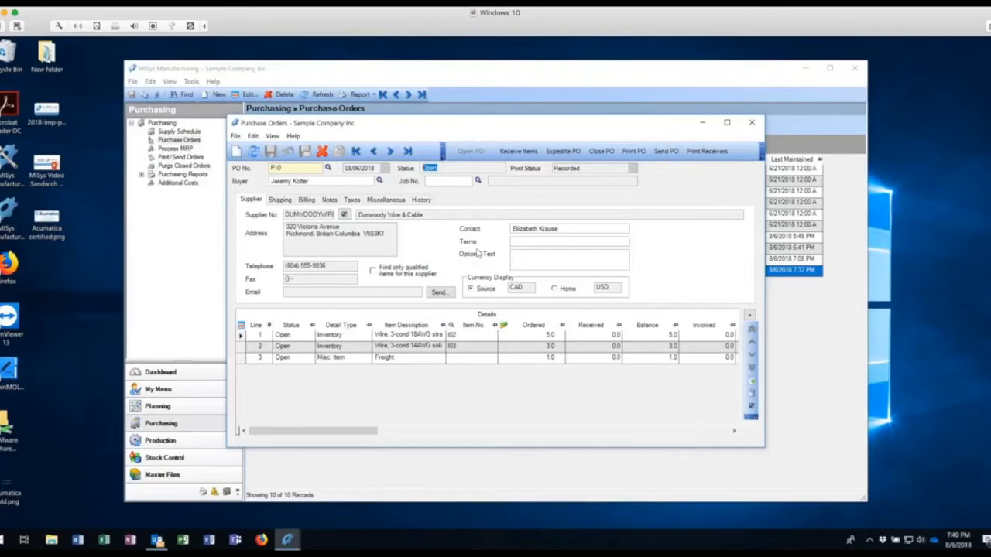
mouse_move(472, 254)
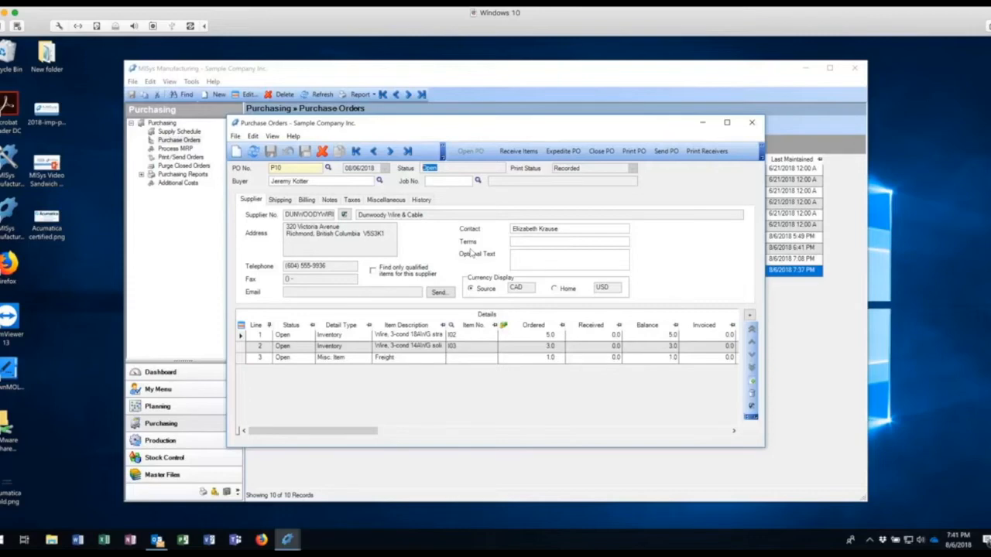
mouse_move(509, 241)
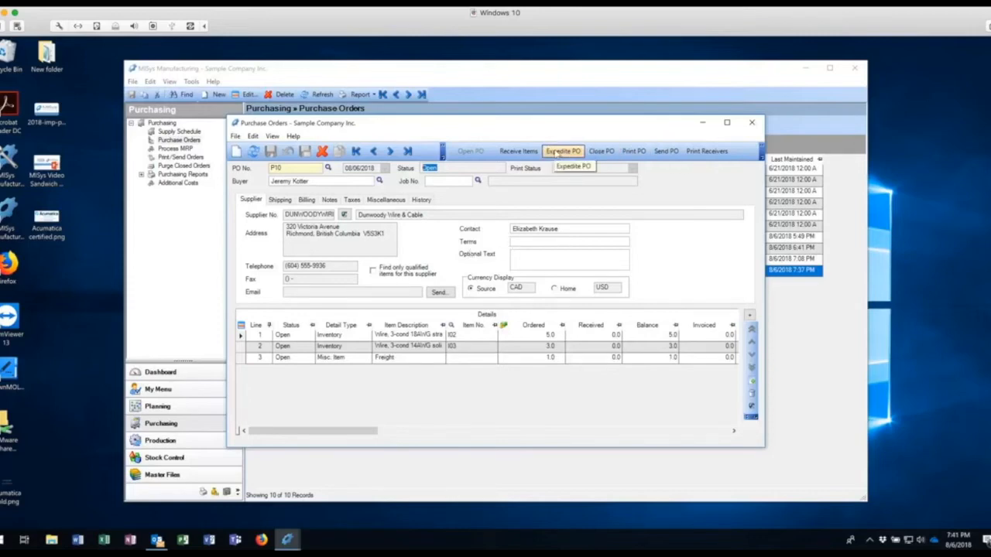
Step: In Expedite PO, set line 2's promised date to 8/16/2018 and save
click(563, 152)
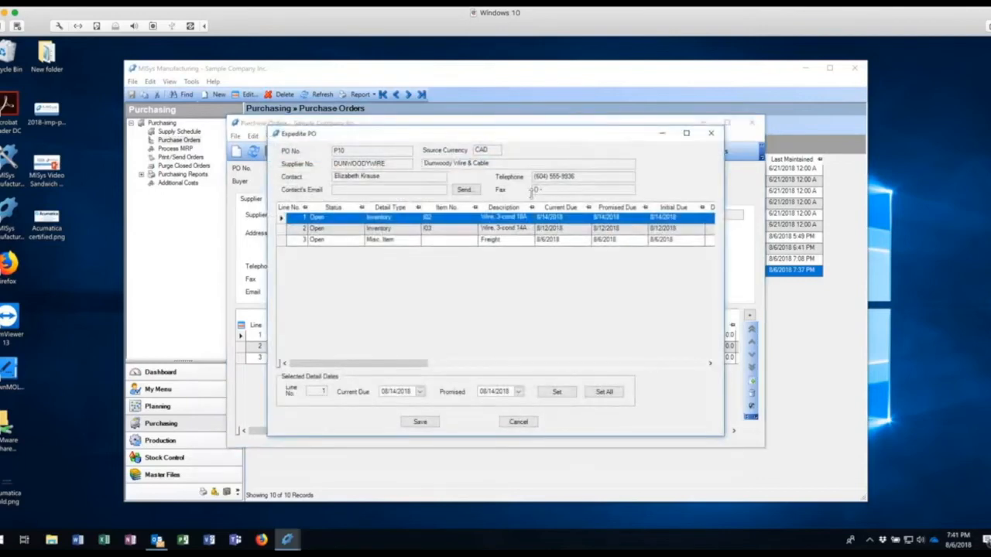
mouse_move(431, 402)
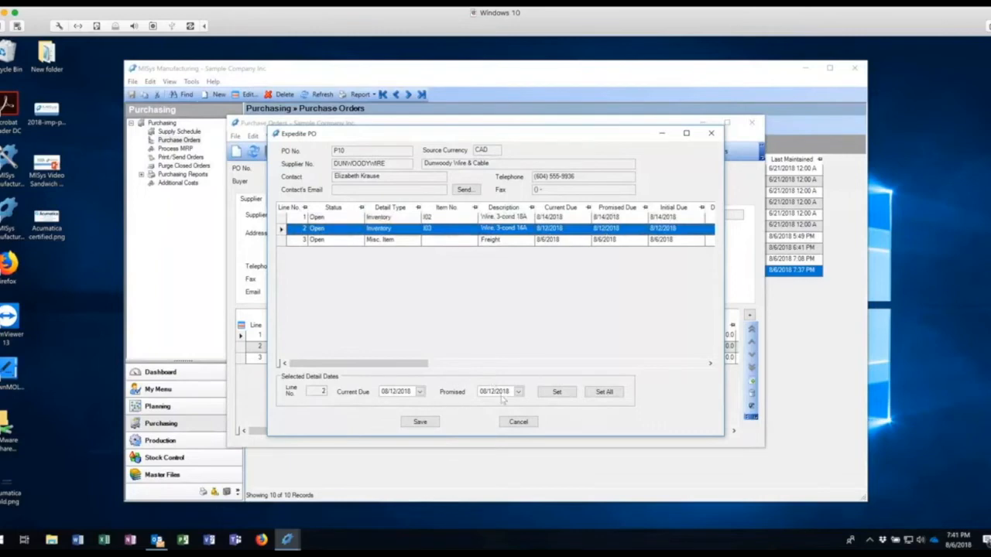
click(517, 390)
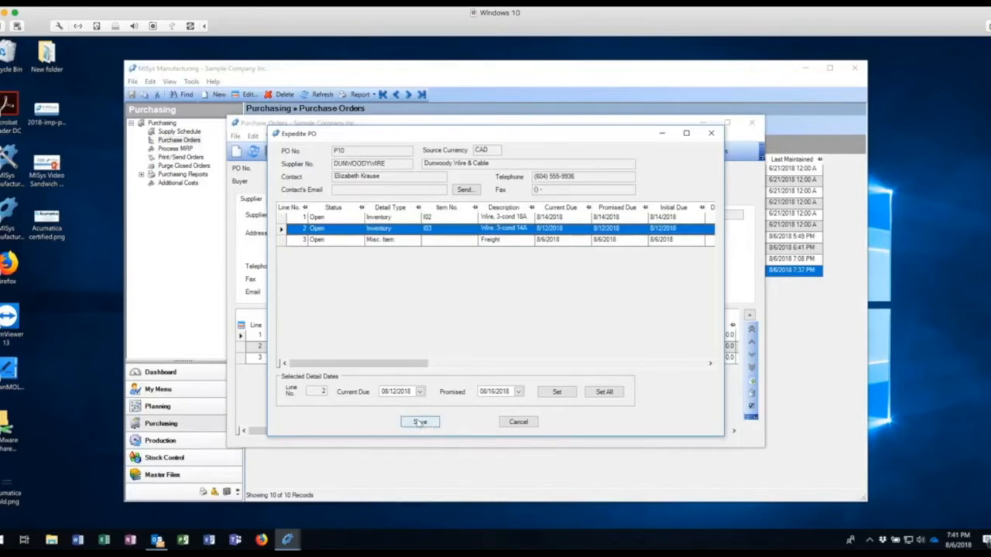
click(419, 421)
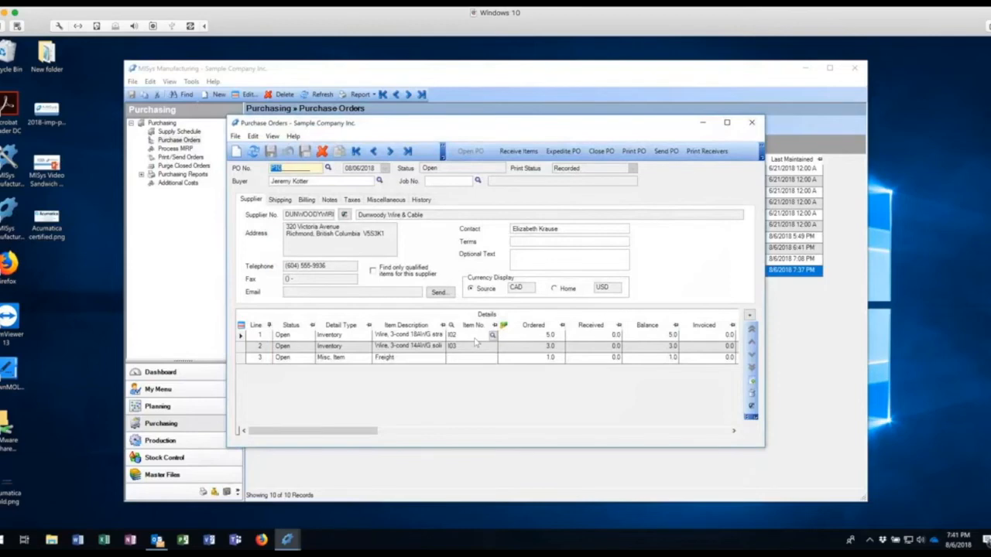
mouse_move(457, 379)
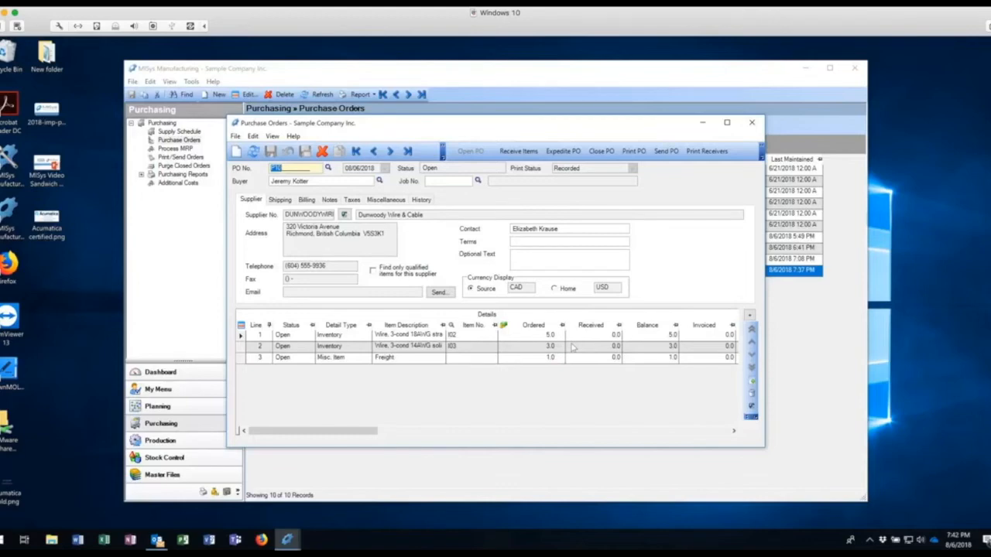
mouse_move(734, 440)
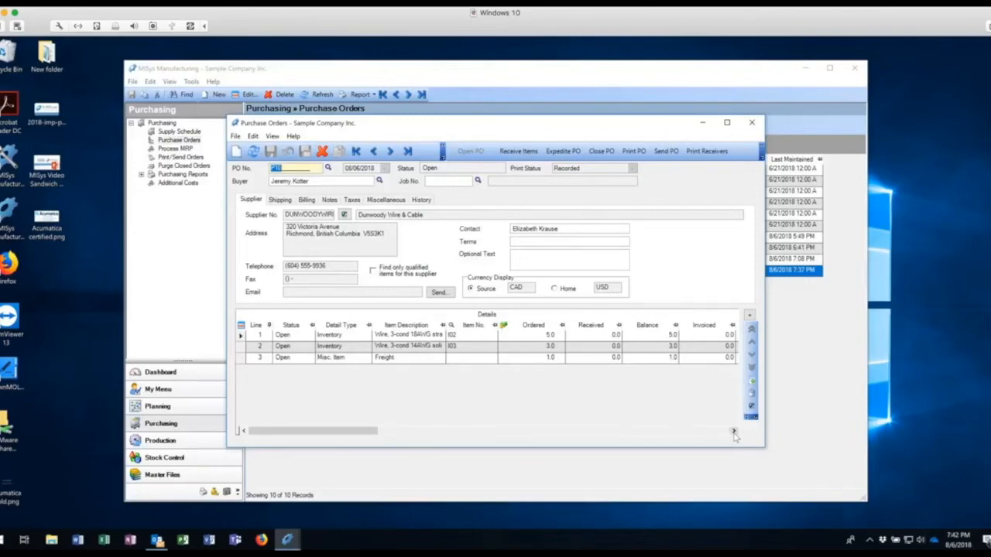
mouse_move(638, 430)
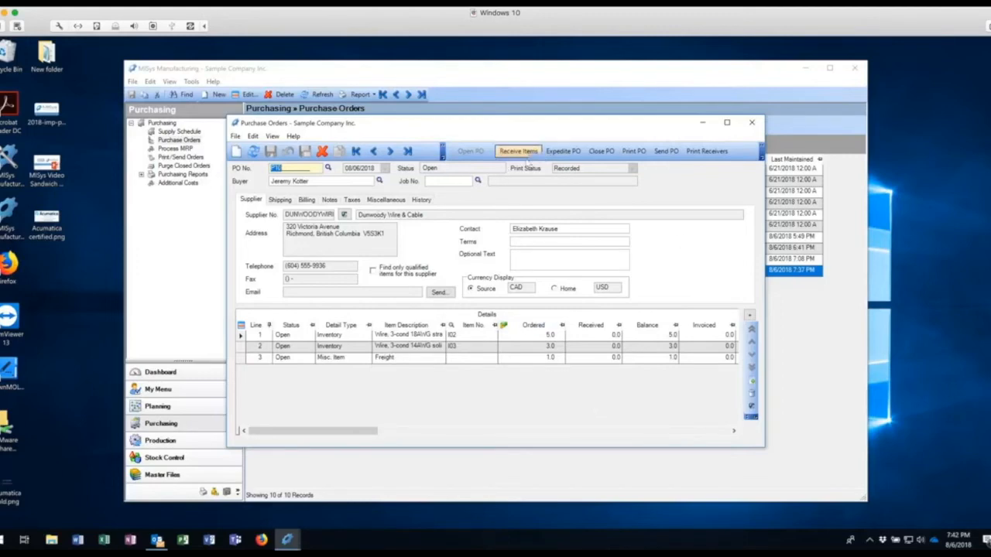
mouse_move(518, 151)
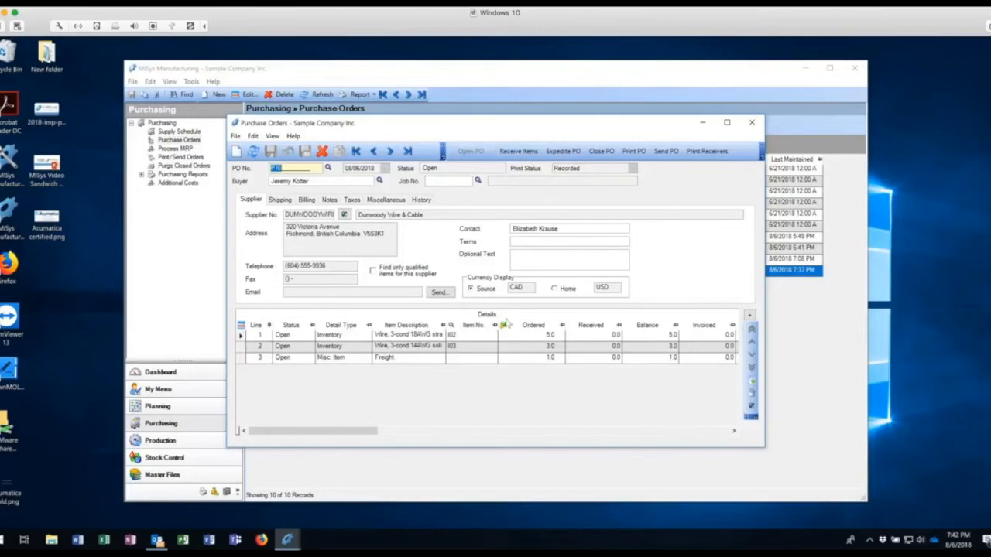
mouse_move(792, 323)
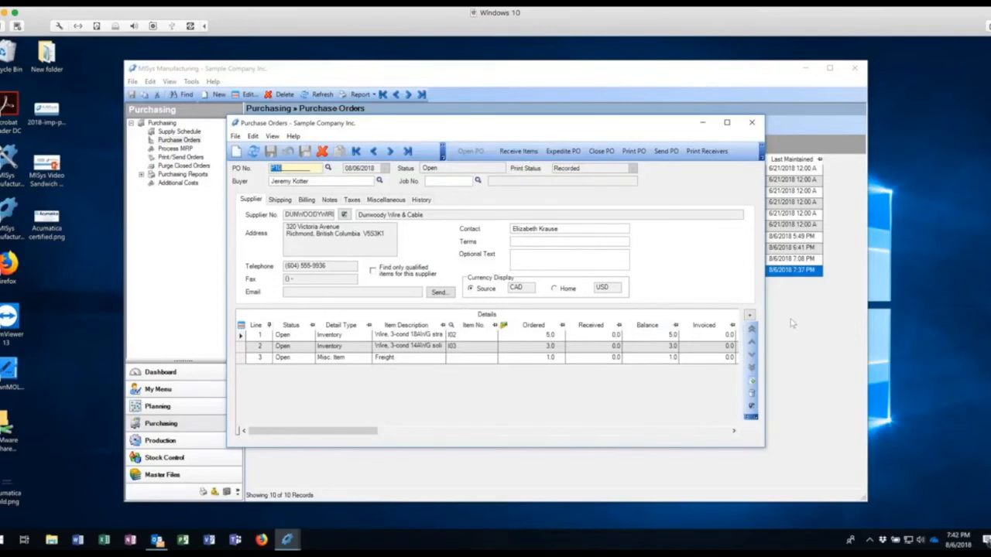
Step: Close the PO window and bring up Receive Items for purchase order P10
click(749, 122)
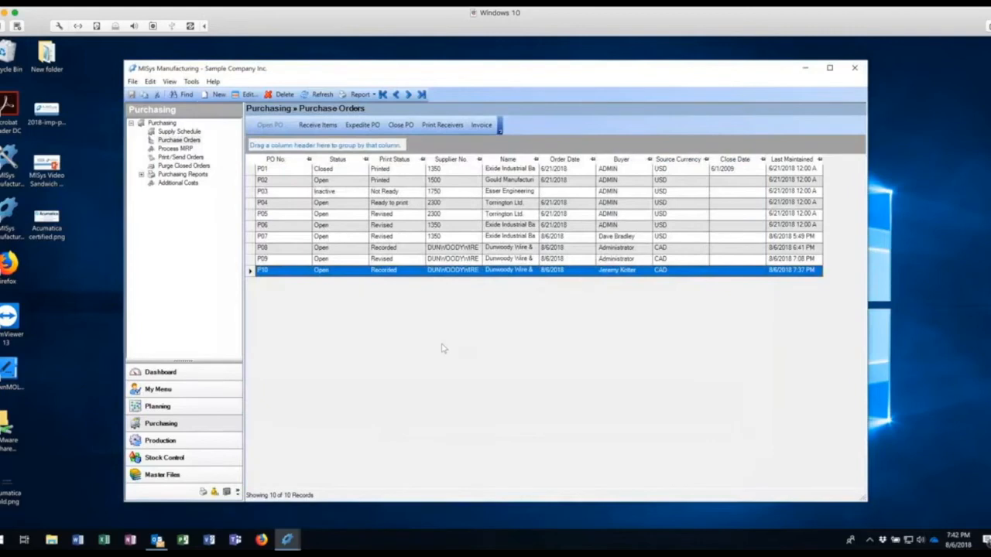
mouse_move(409, 250)
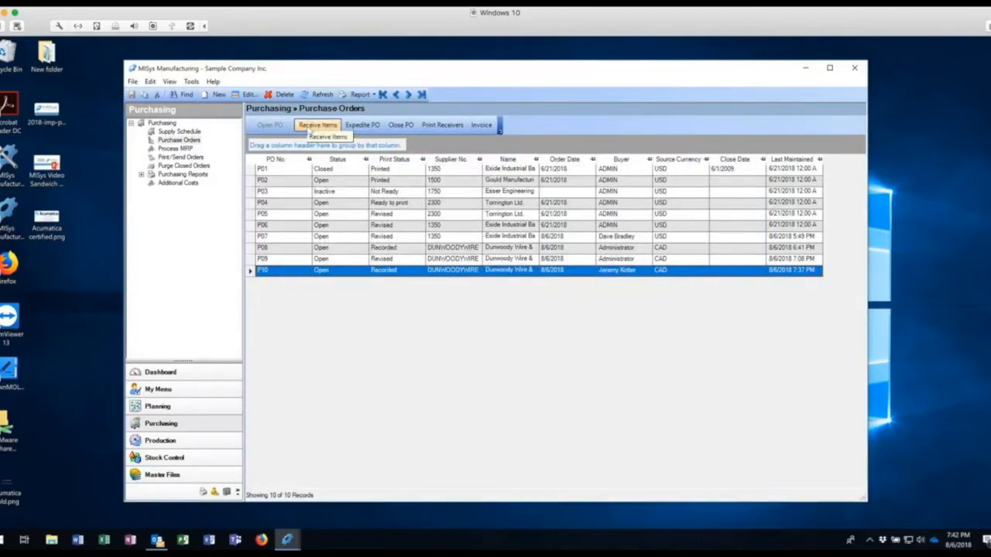
mouse_move(298, 267)
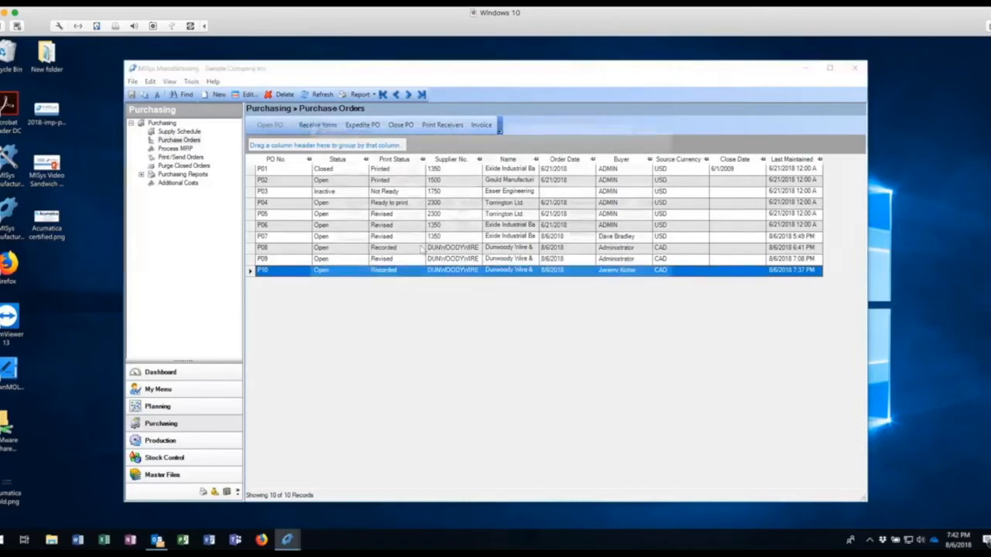
click(317, 123)
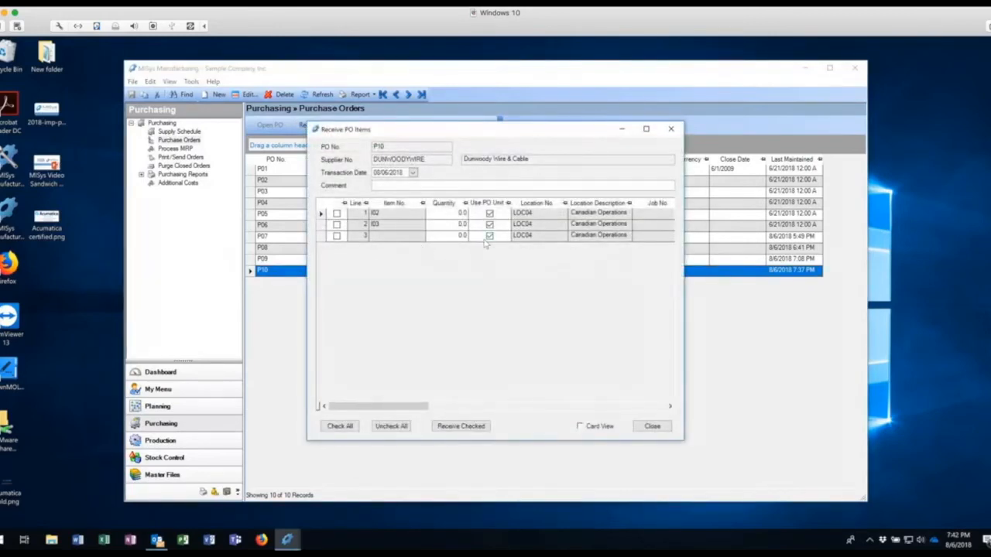
click(651, 425)
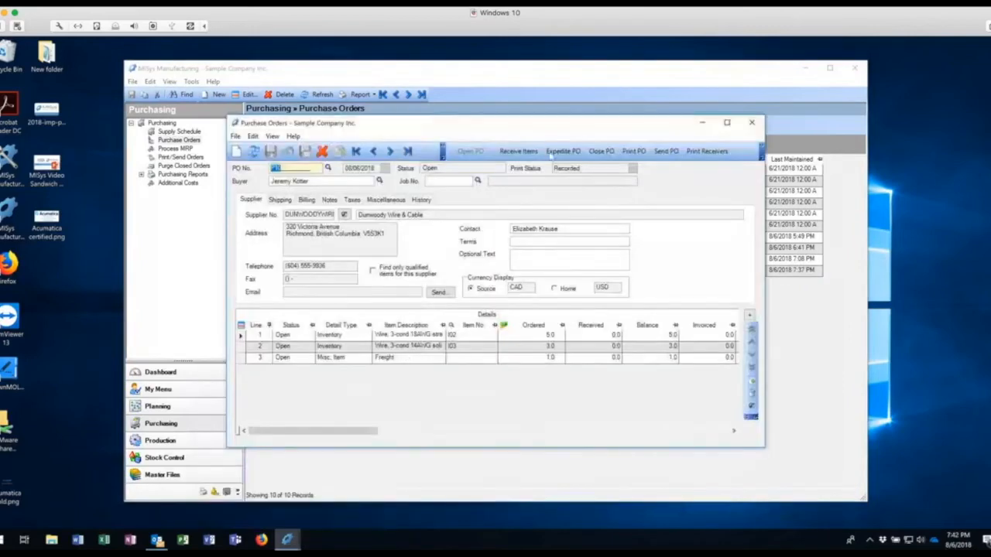
click(517, 152)
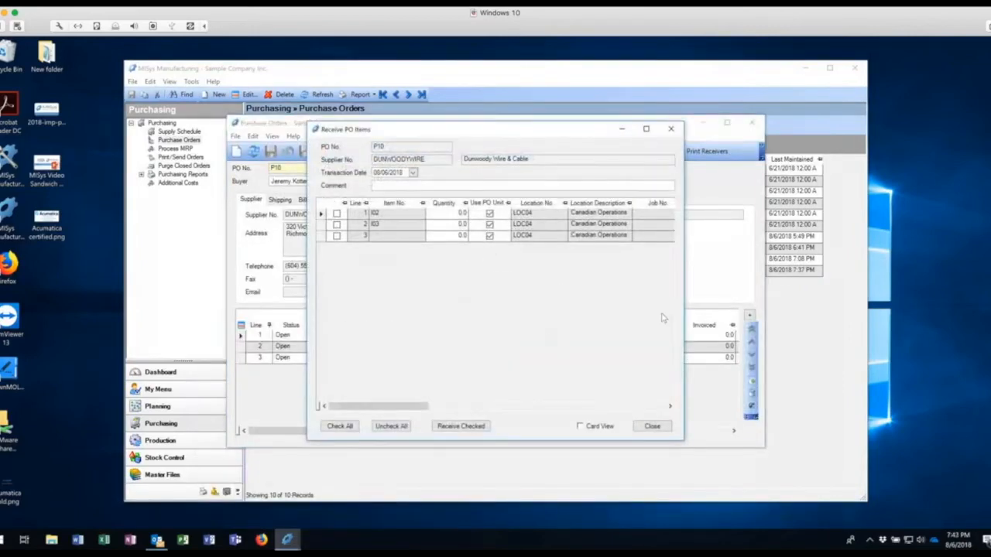
mouse_move(520, 325)
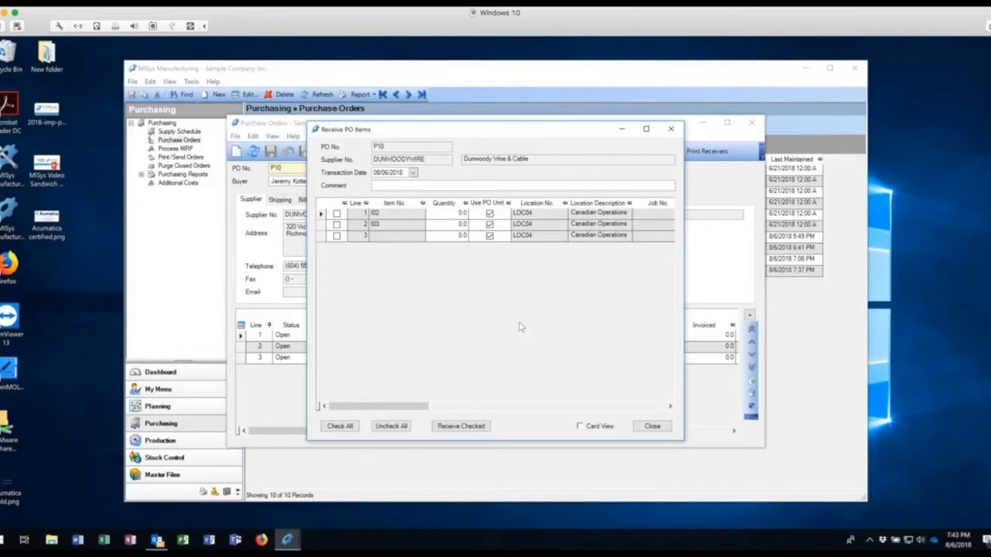
mouse_move(425, 195)
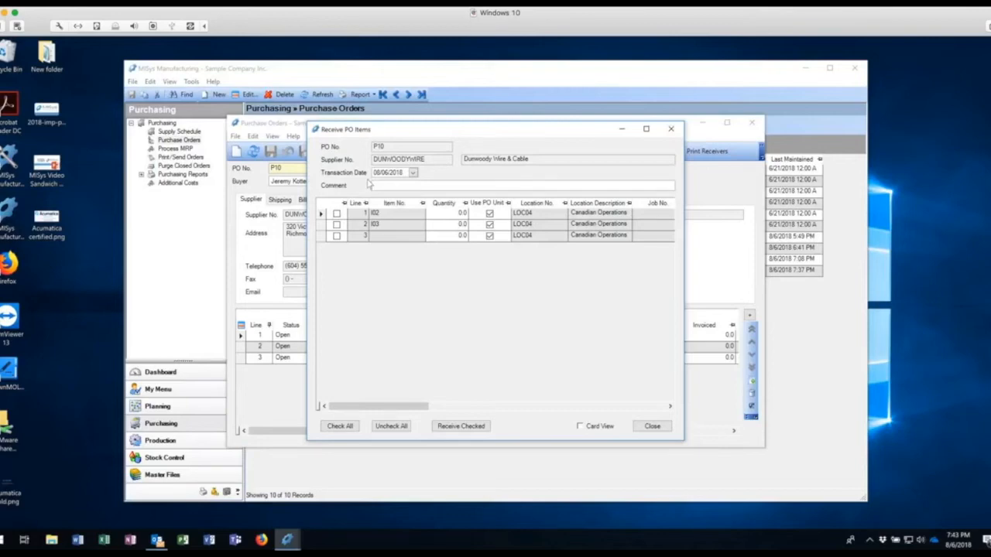
mouse_move(455, 177)
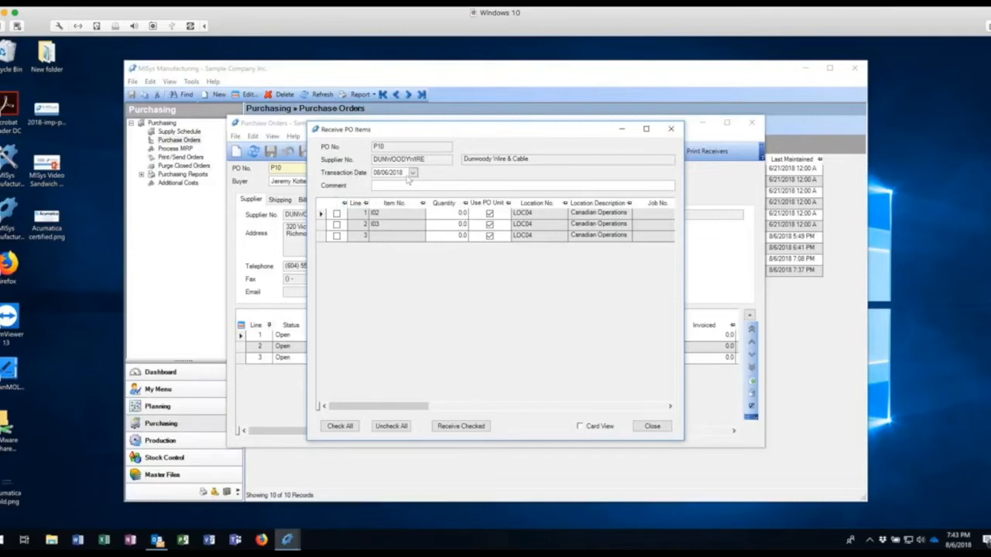
Step: Check all three receipt lines and enter quantities 3.0, 2.0 and 1.0
click(338, 223)
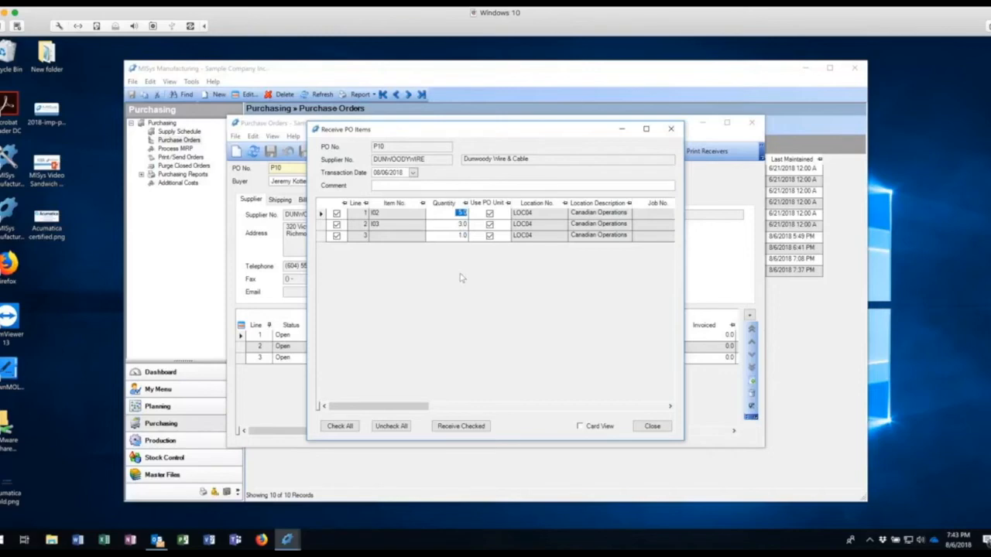
click(461, 223)
text(2)
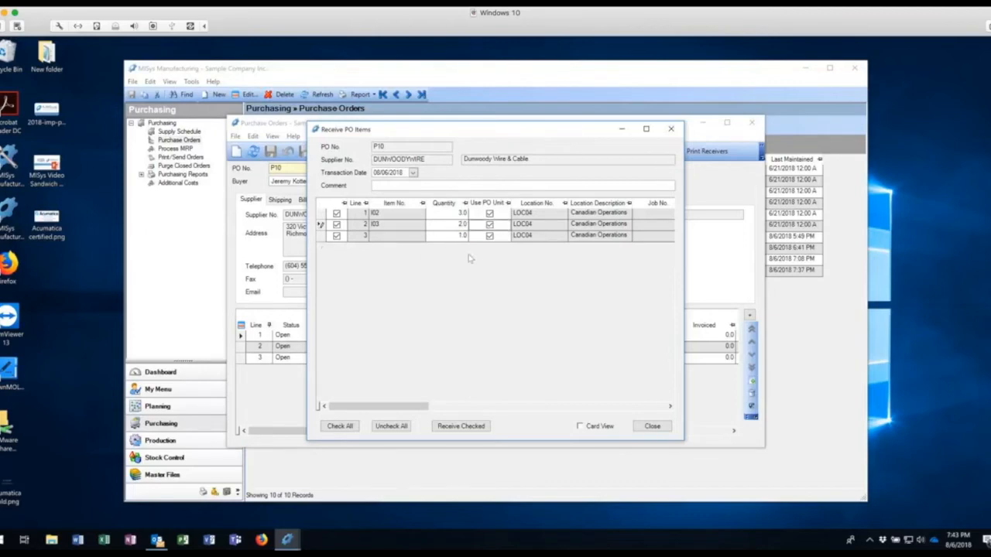
mouse_move(353, 273)
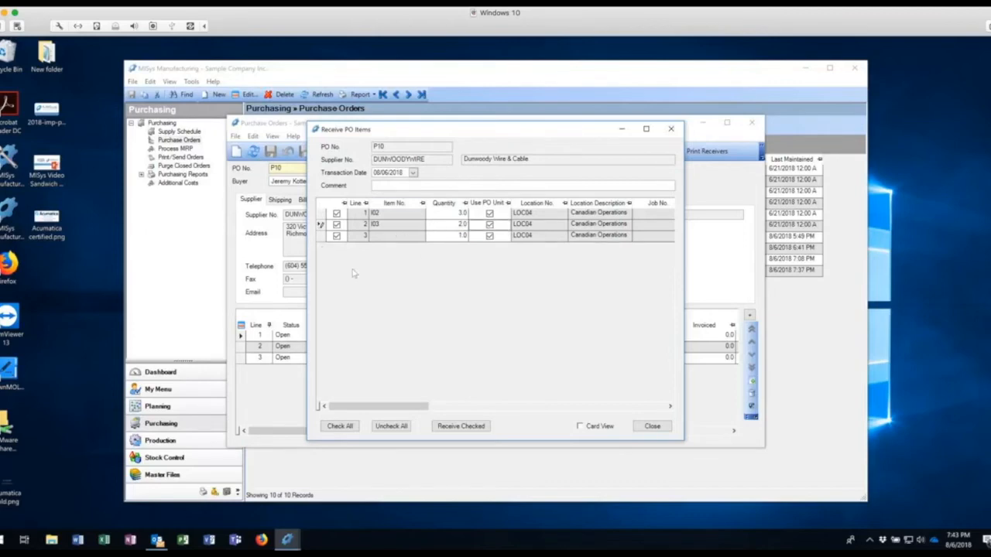
mouse_move(424, 263)
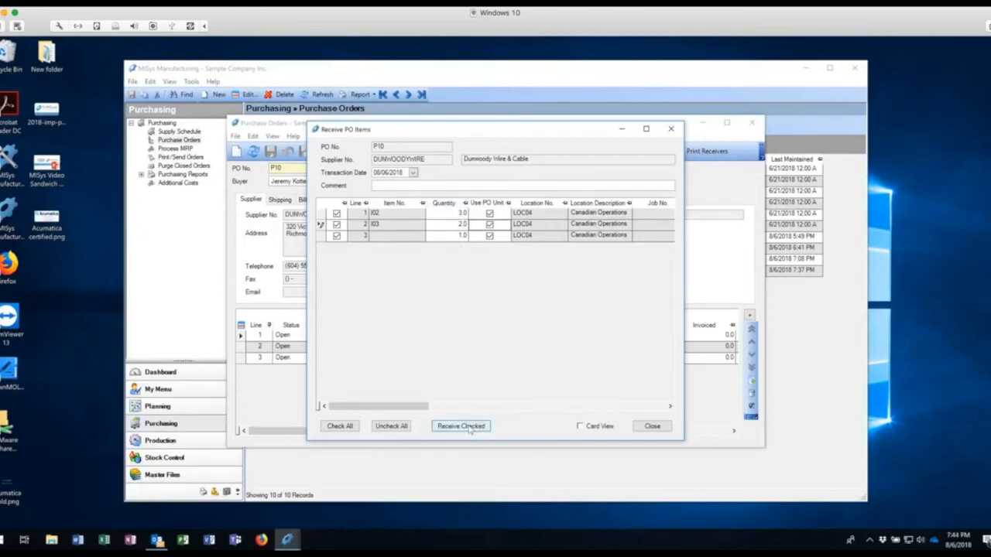
Step: Receive the checked quantities (3, 2 spools and 1 freight), confirm, and close the receiving window
click(461, 425)
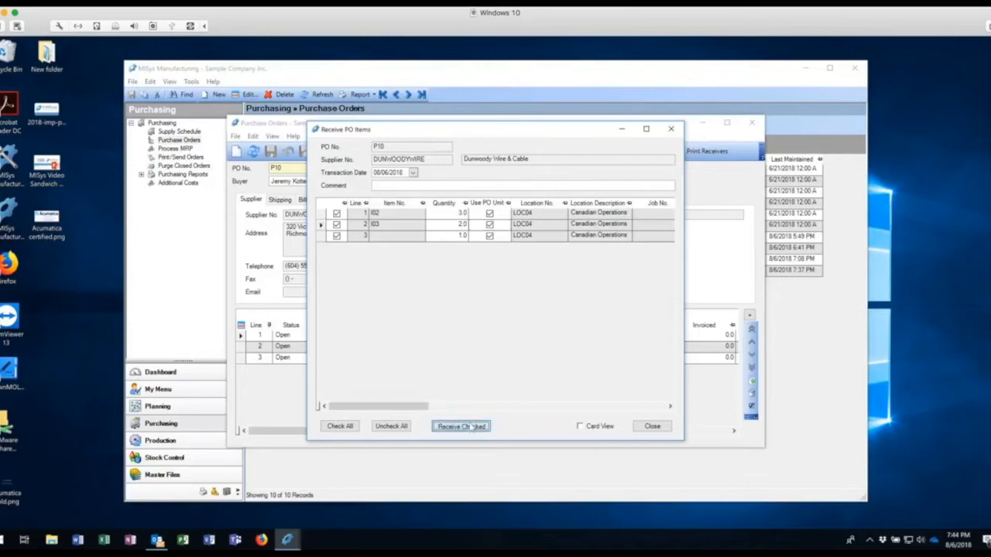
click(461, 426)
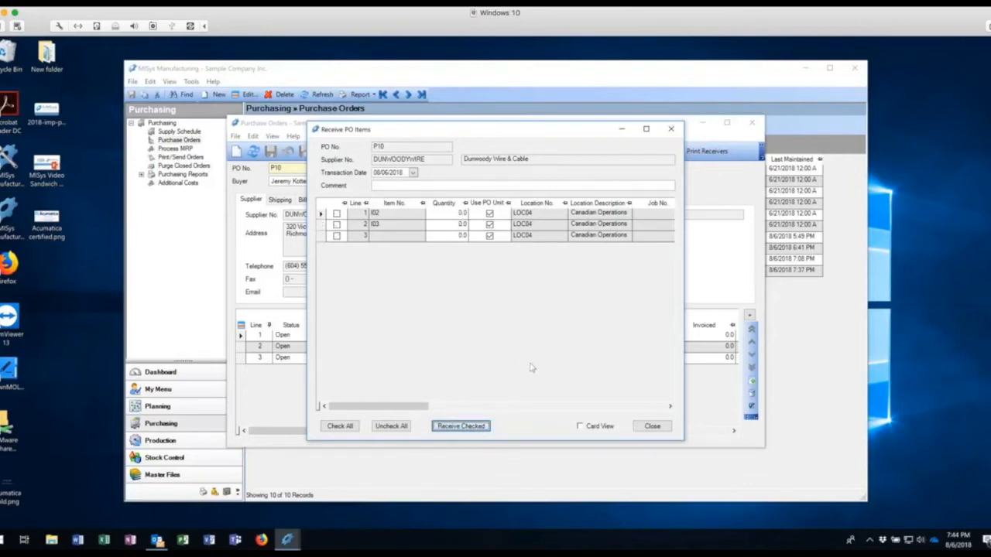
mouse_move(526, 360)
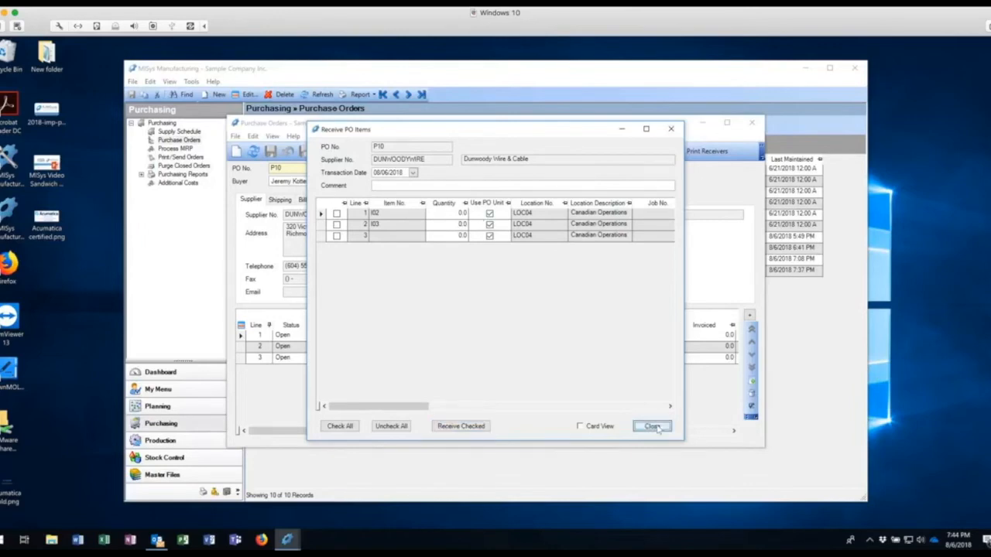
click(650, 426)
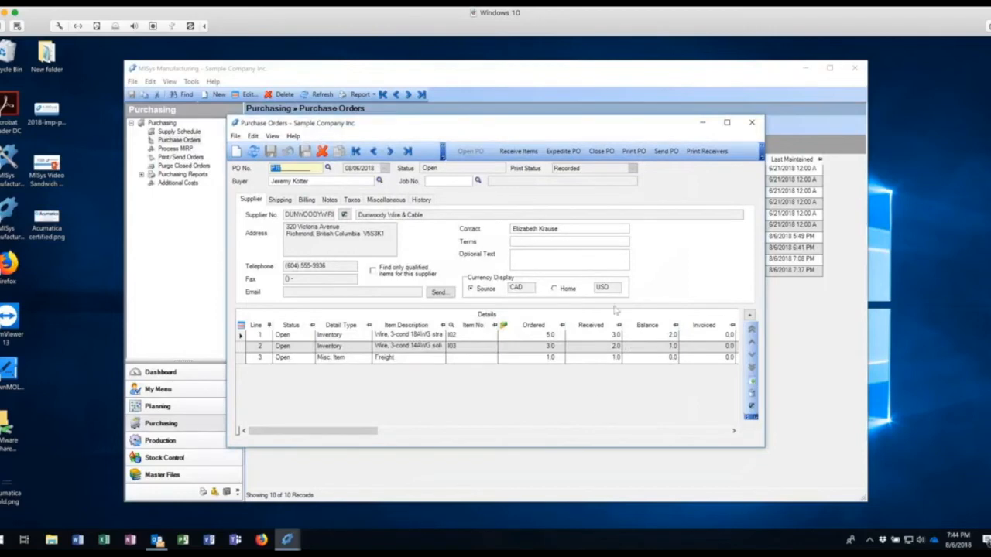
mouse_move(619, 370)
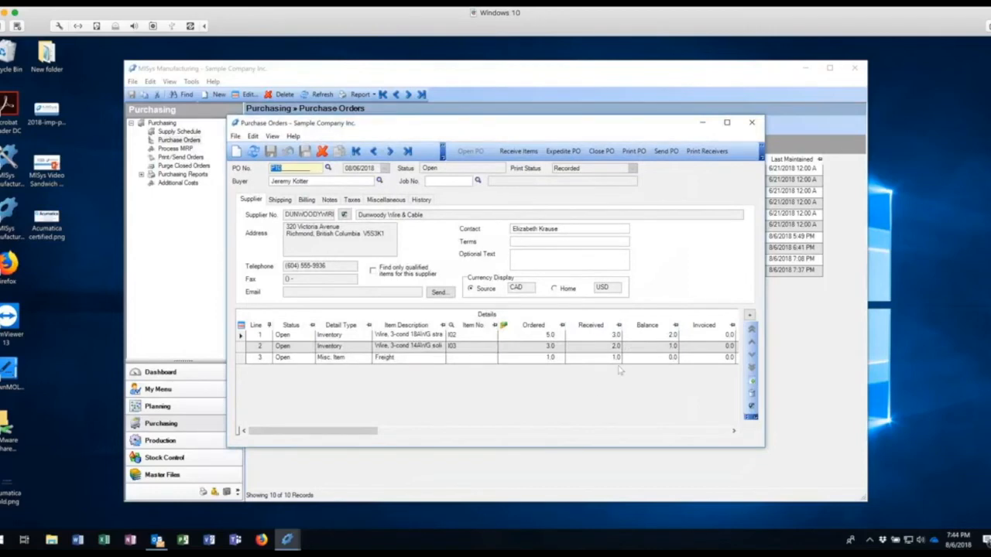
mouse_move(668, 373)
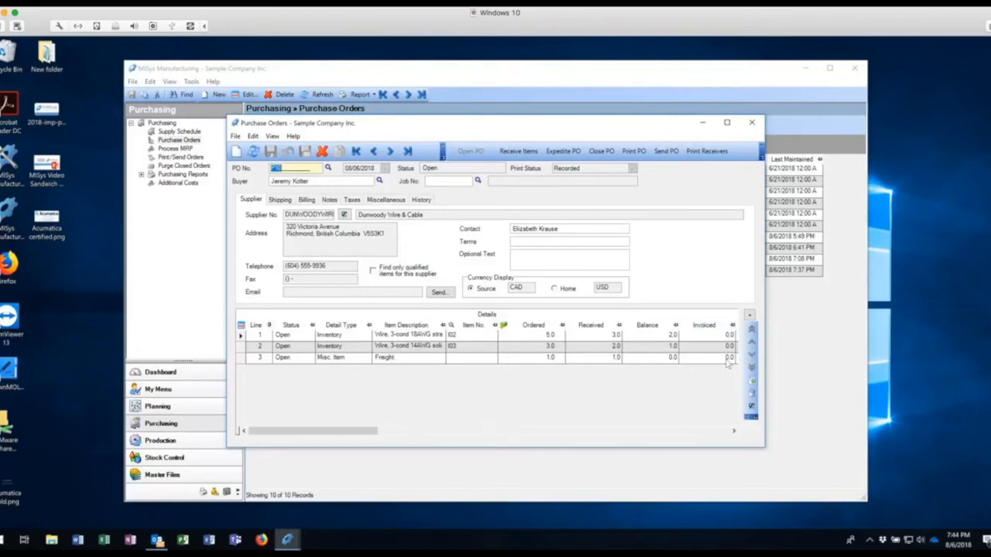
mouse_move(715, 270)
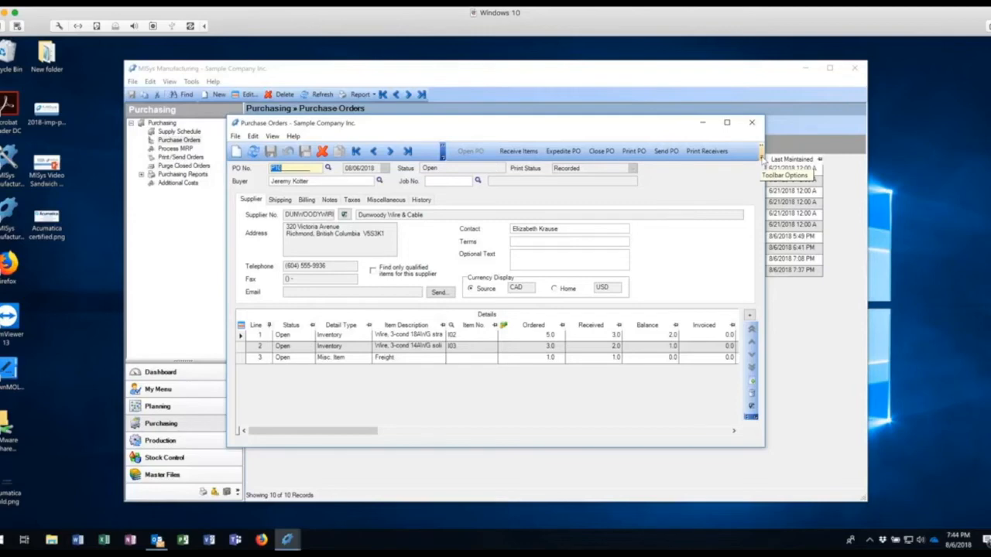
Step: Start Invoice PO Items for P10 through the Sage 50 connection, listing its three lines
click(762, 159)
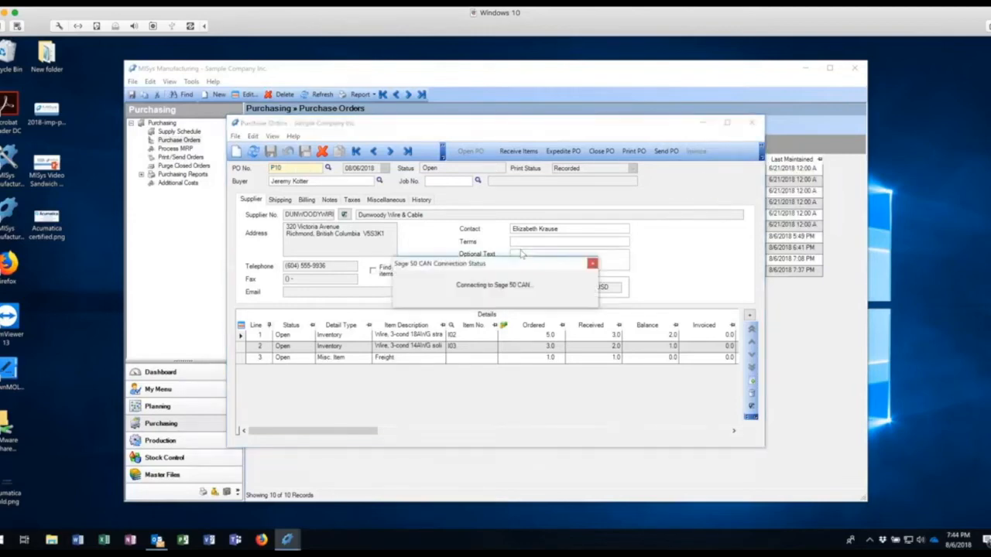
click(591, 263)
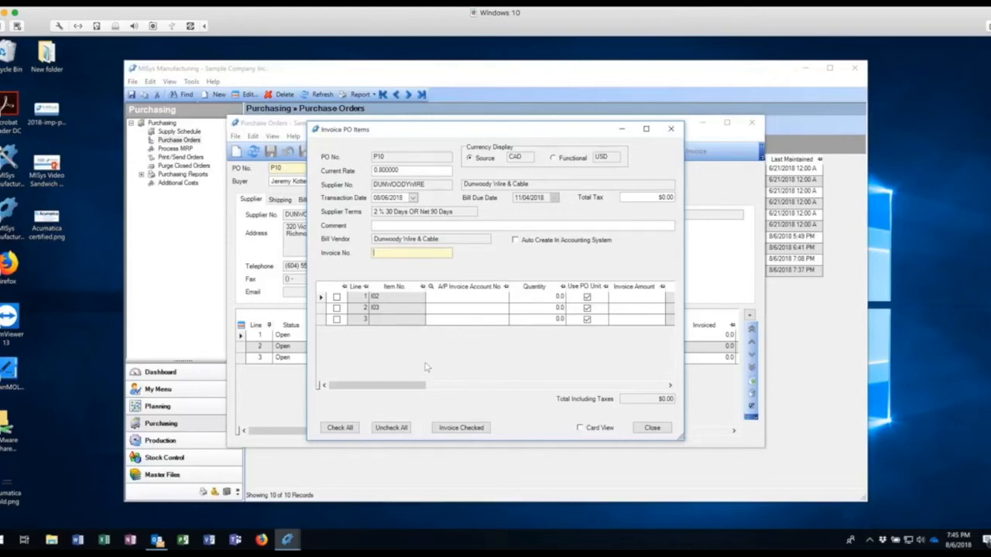
Step: Enter invoice number 12345 and check the three lines with quantities 3, 2 and 1
text(12345)
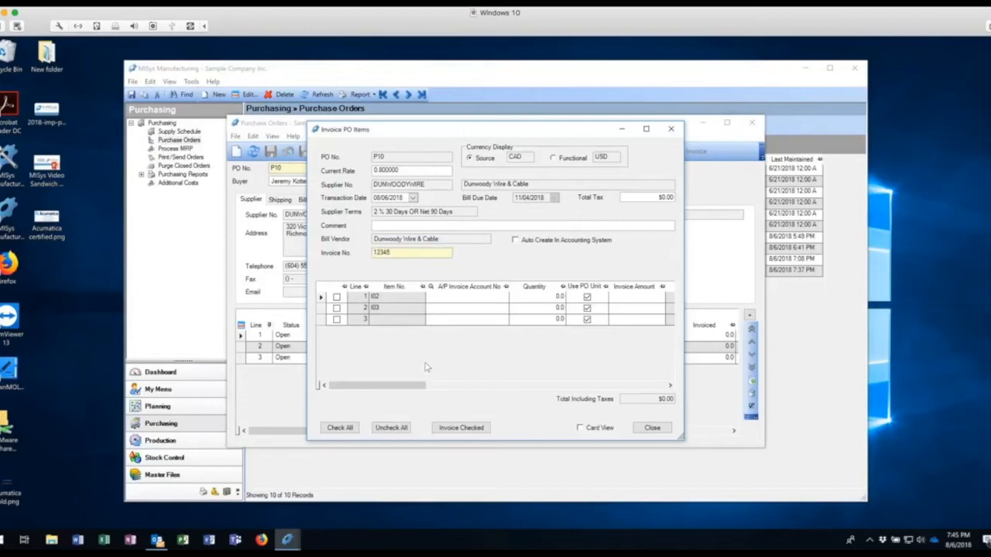
click(338, 297)
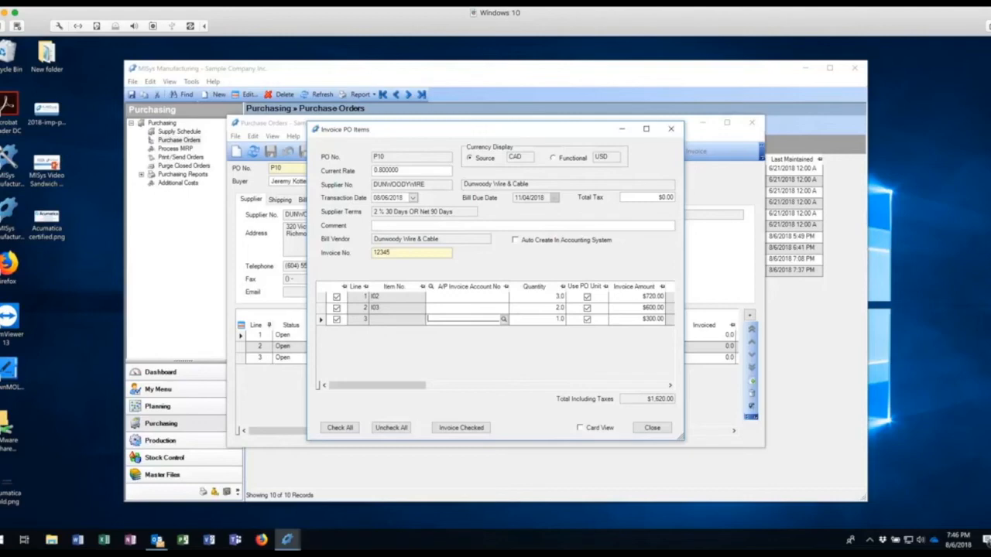
mouse_move(566, 302)
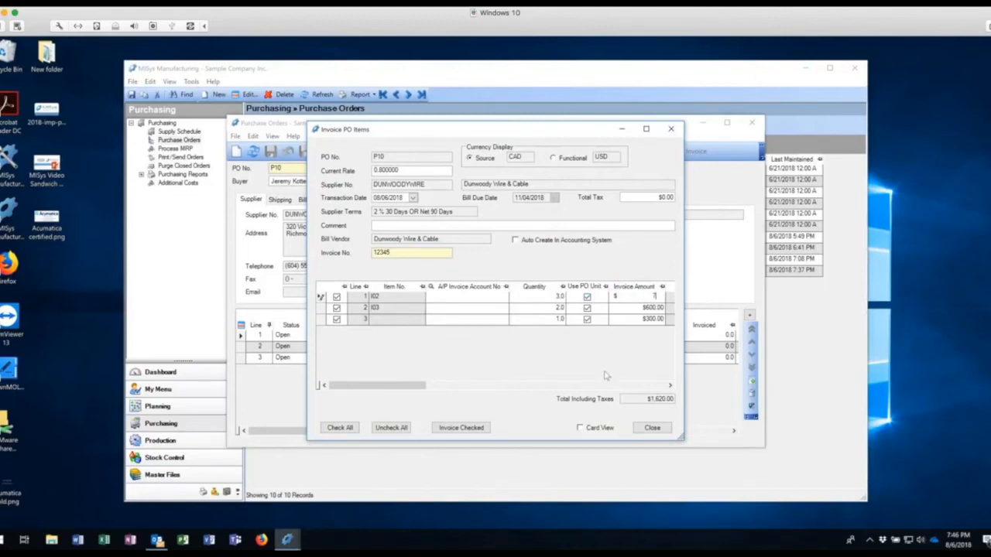
Step: Set the first spool line's invoice amount to $756.00, leaving the $600 and $300 lines unchanged
text(00)
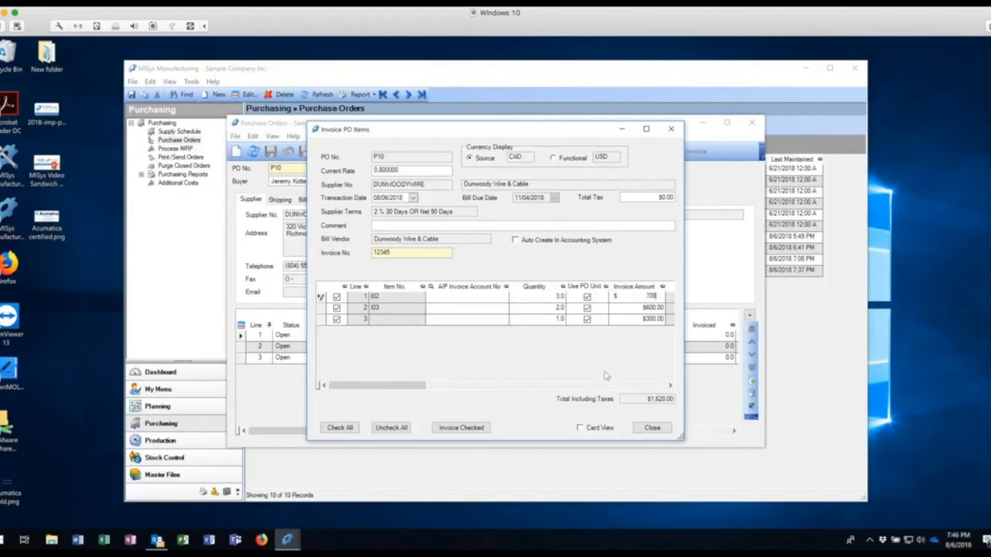
drag(375, 384, 425, 384)
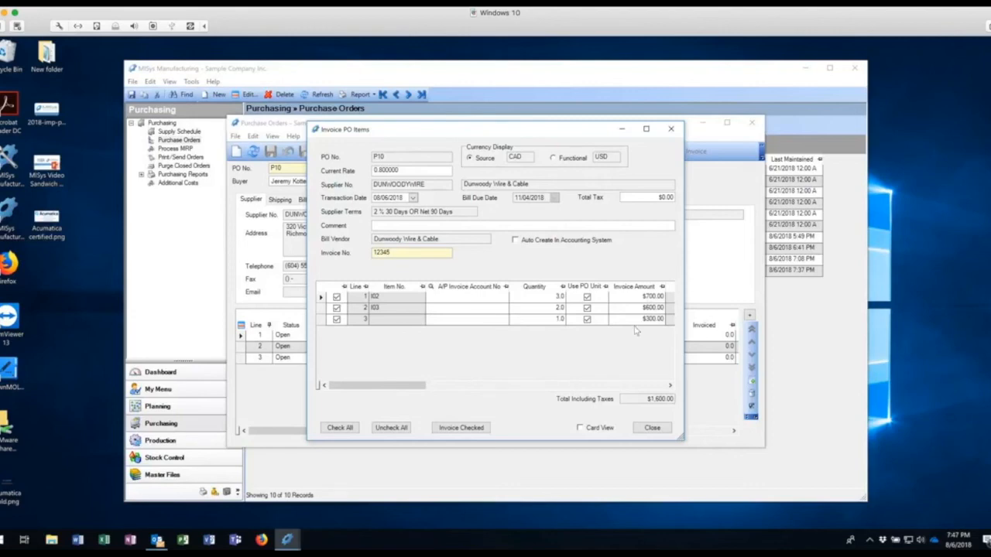
mouse_move(446, 411)
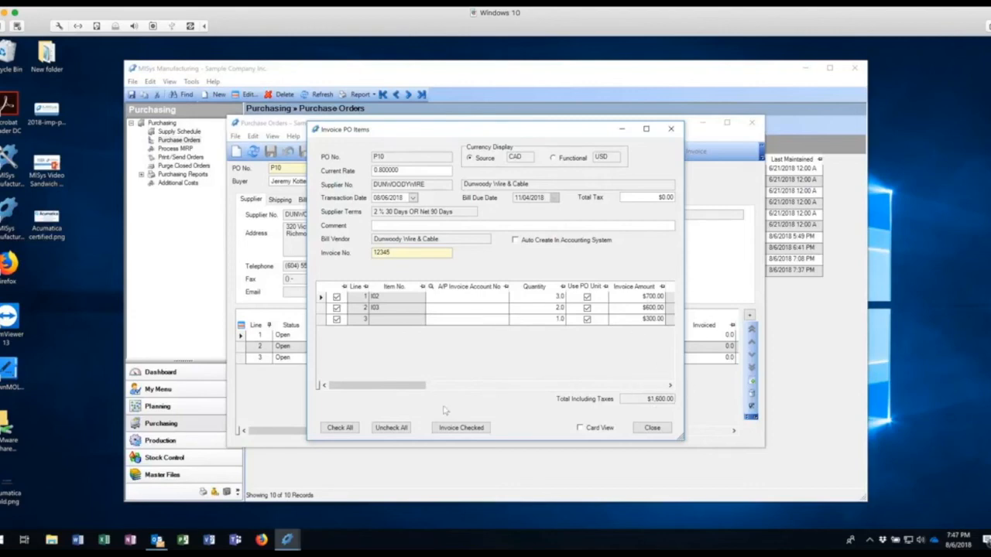
click(461, 427)
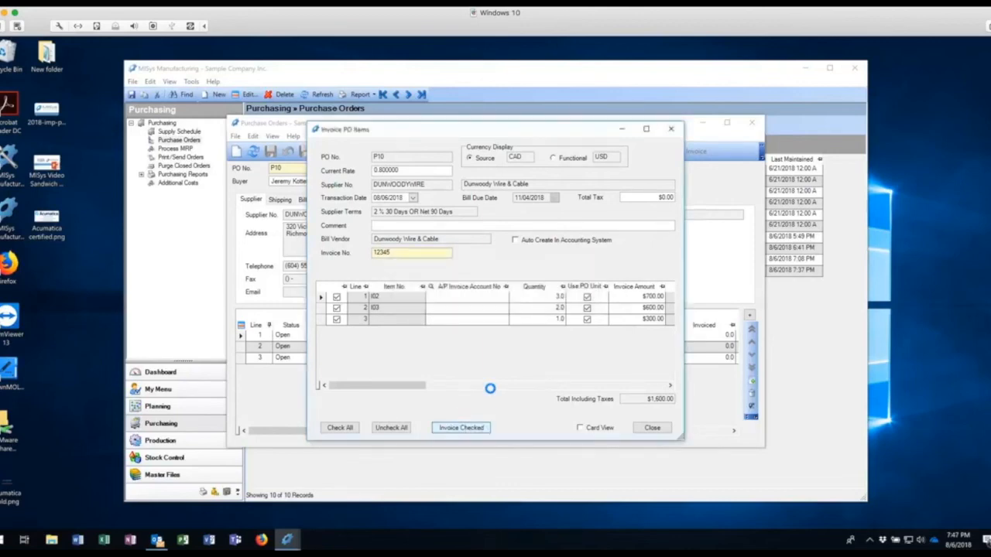
click(461, 427)
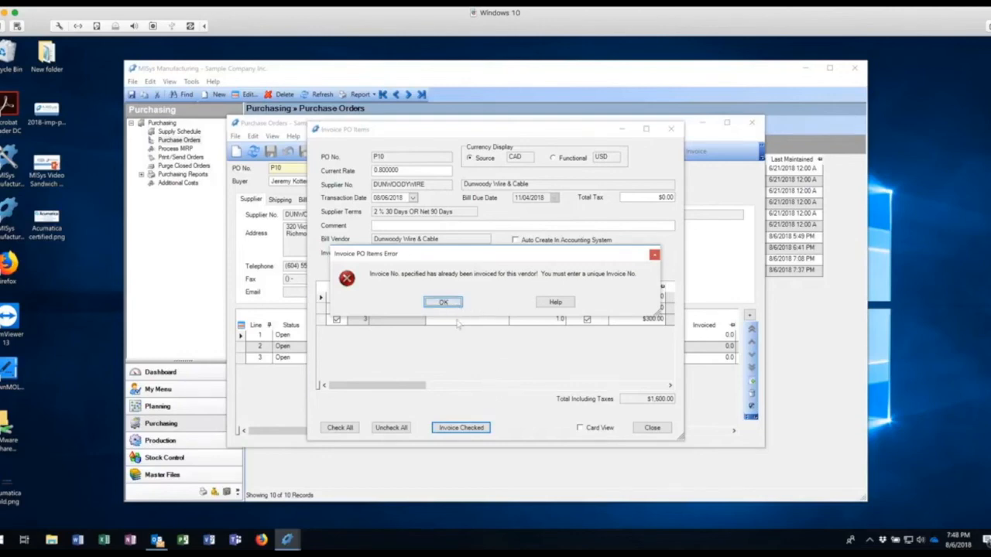
click(442, 302)
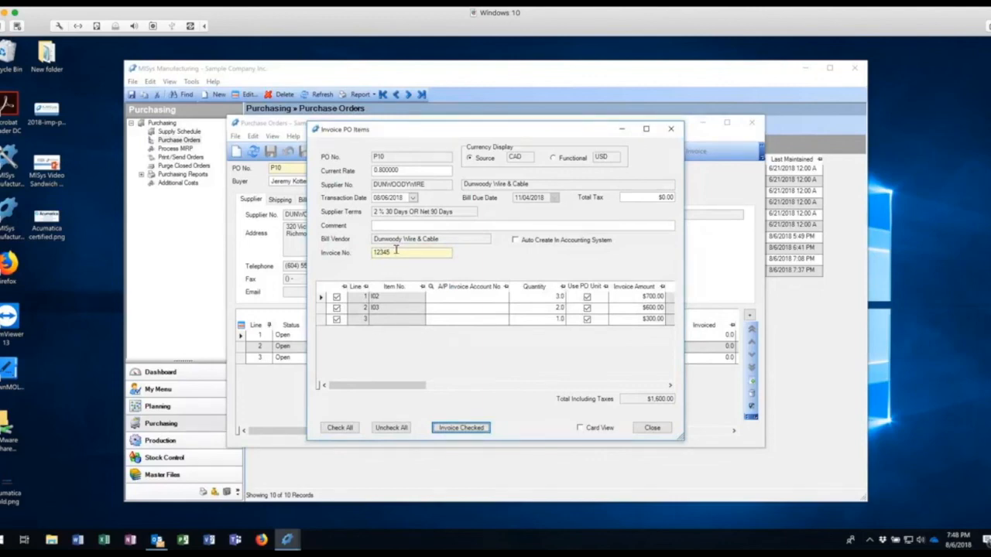
mouse_move(442, 267)
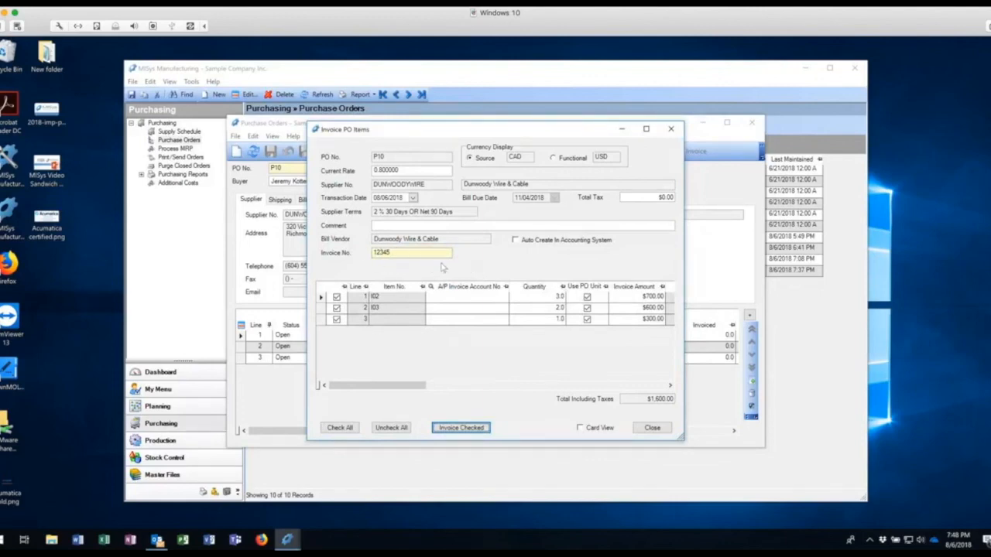
mouse_move(626, 376)
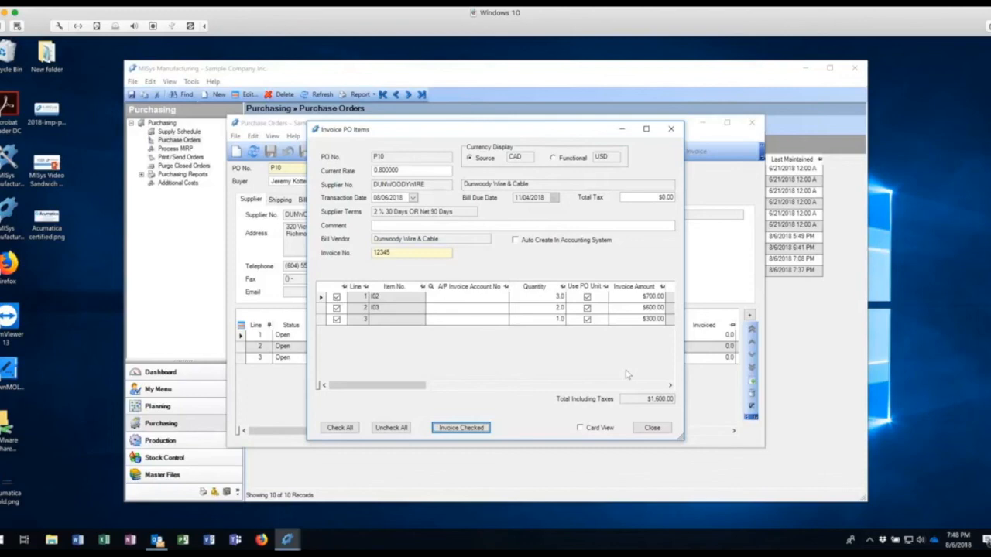
mouse_move(415, 251)
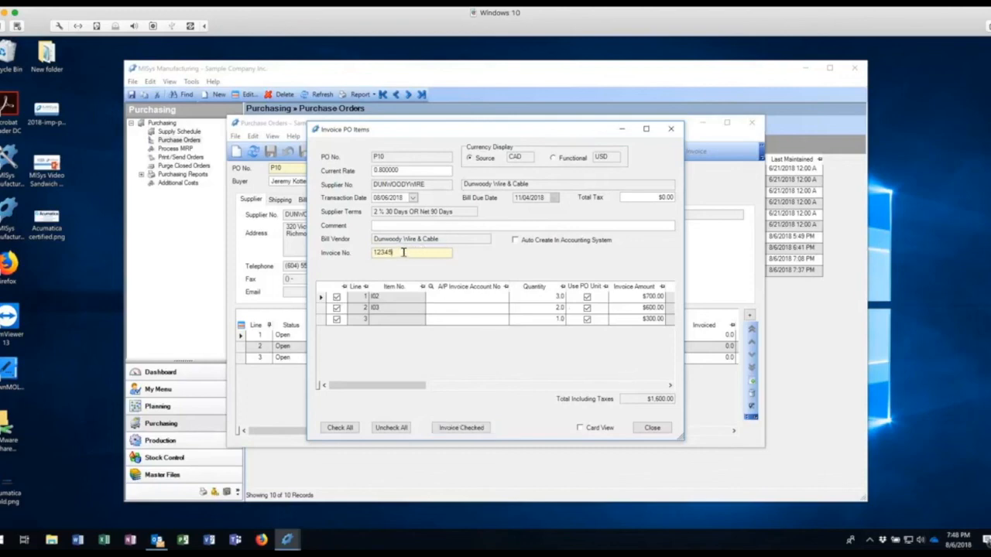
Step: Replace invoice number 12345 with the unique number 12354 and commit it
key(BackSpace)
text(5)
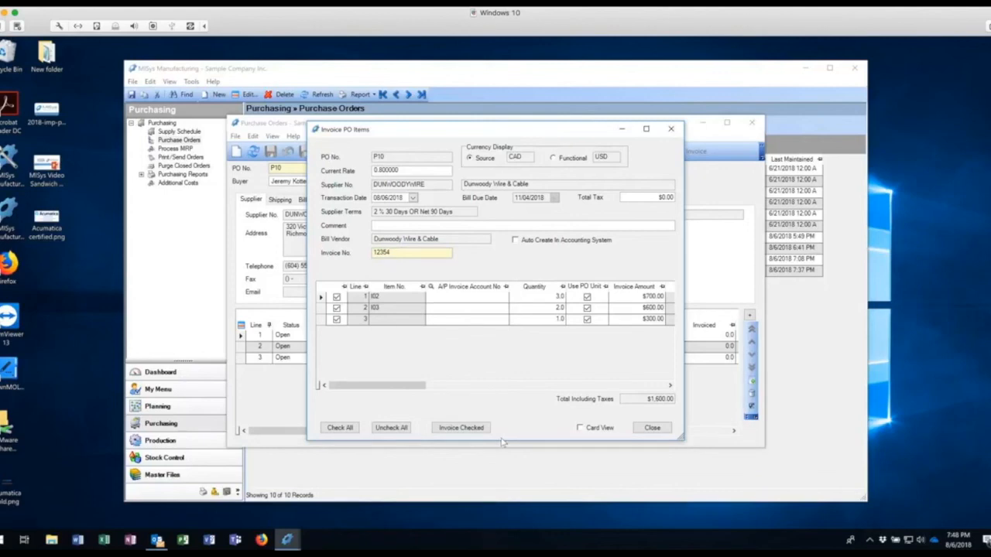
click(461, 428)
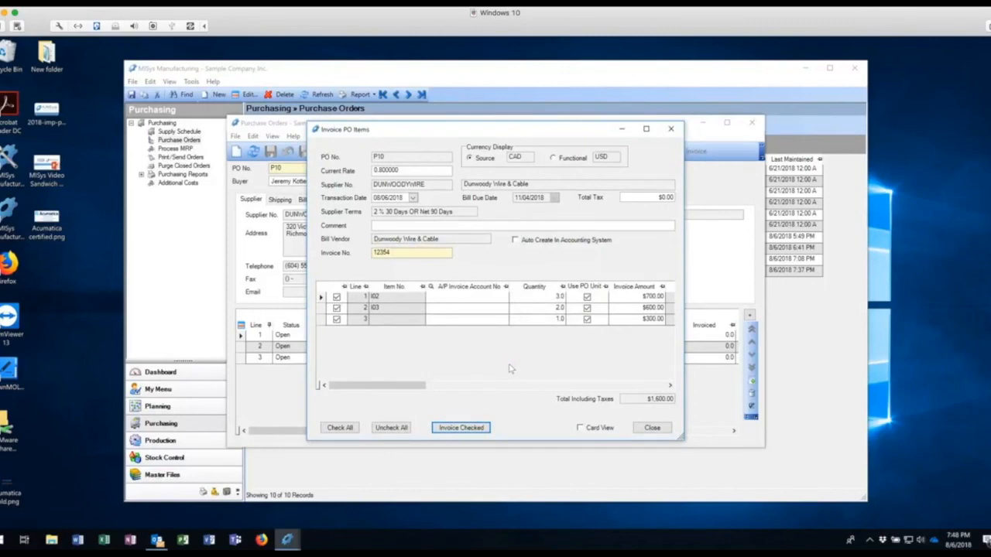
Step: Process invoice 12354 for the checked P10 lines and return to the Purchase Orders form
click(390, 427)
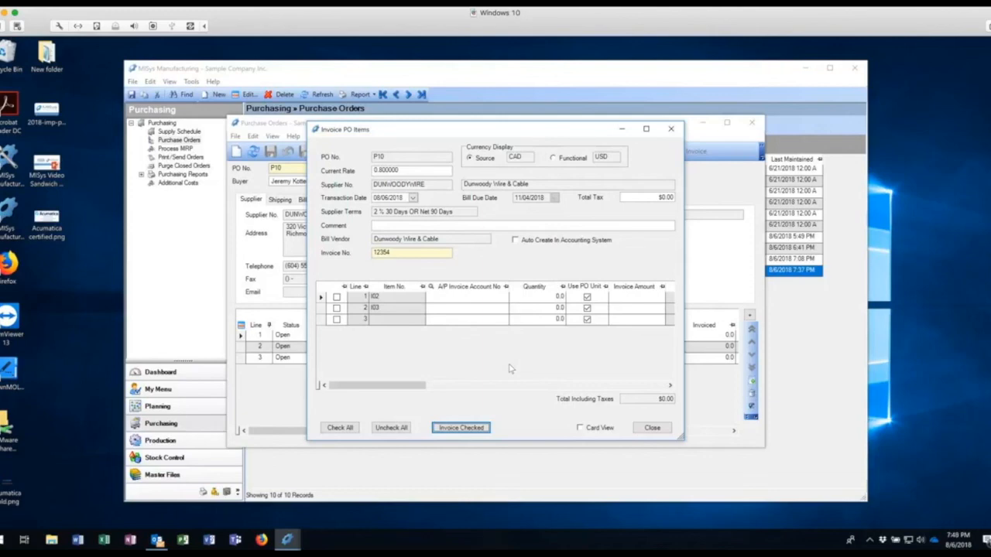
mouse_move(525, 415)
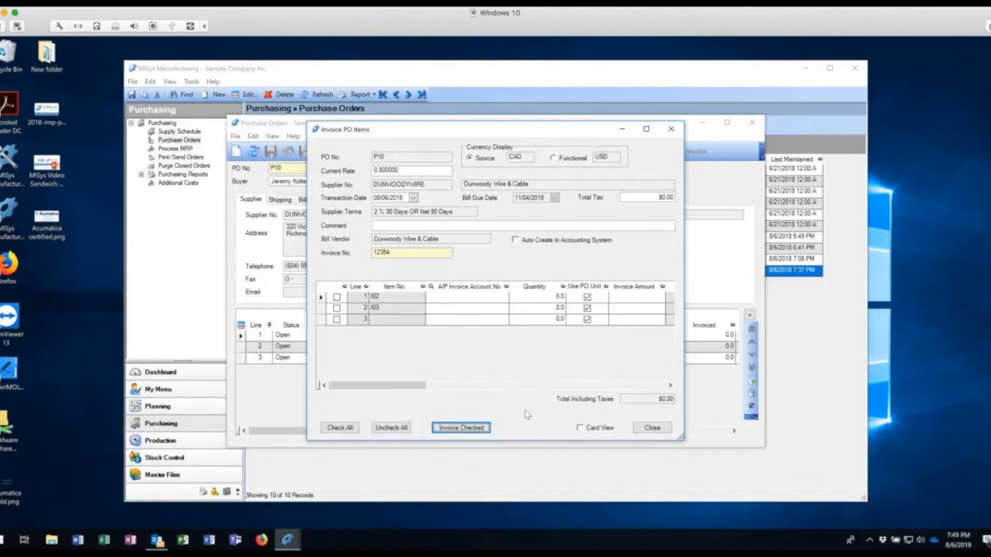
mouse_move(651, 428)
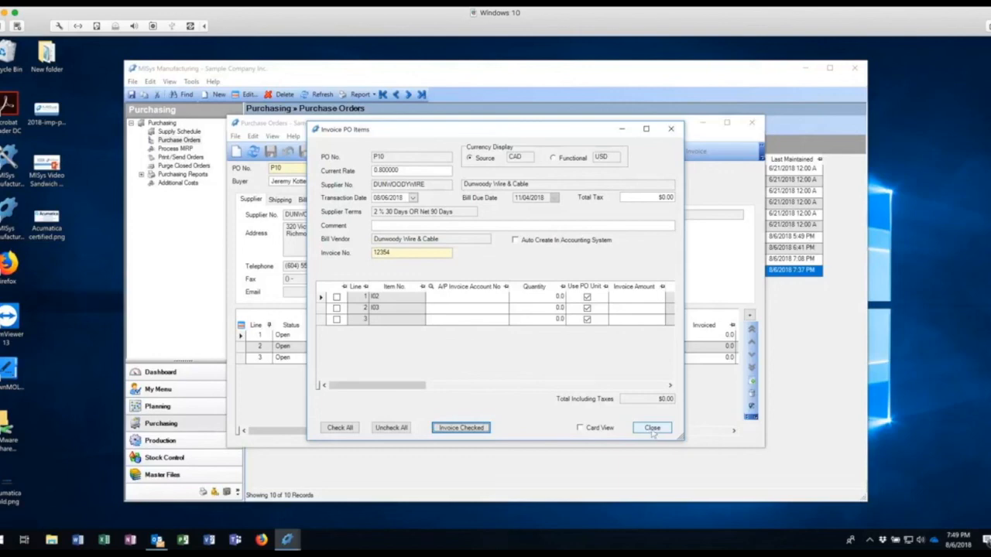
click(653, 427)
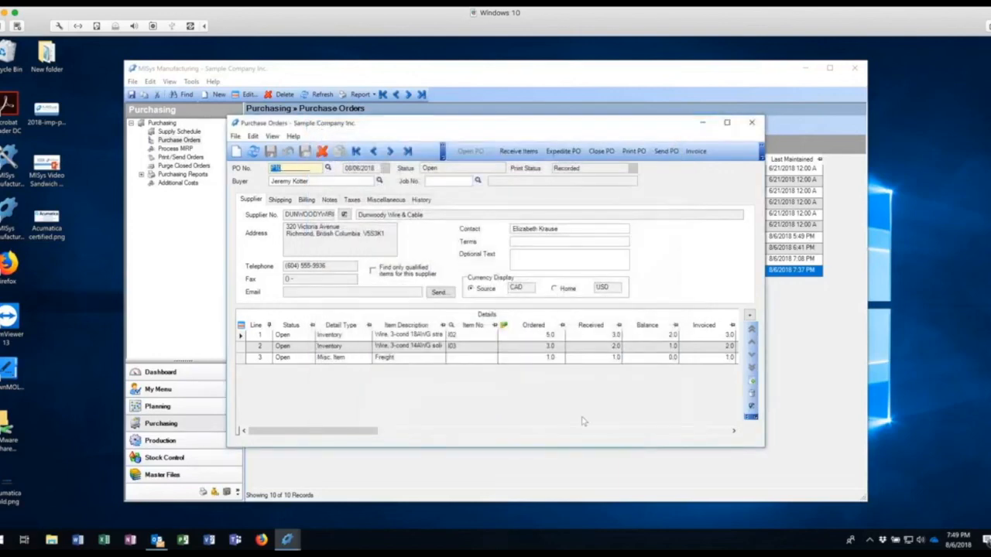